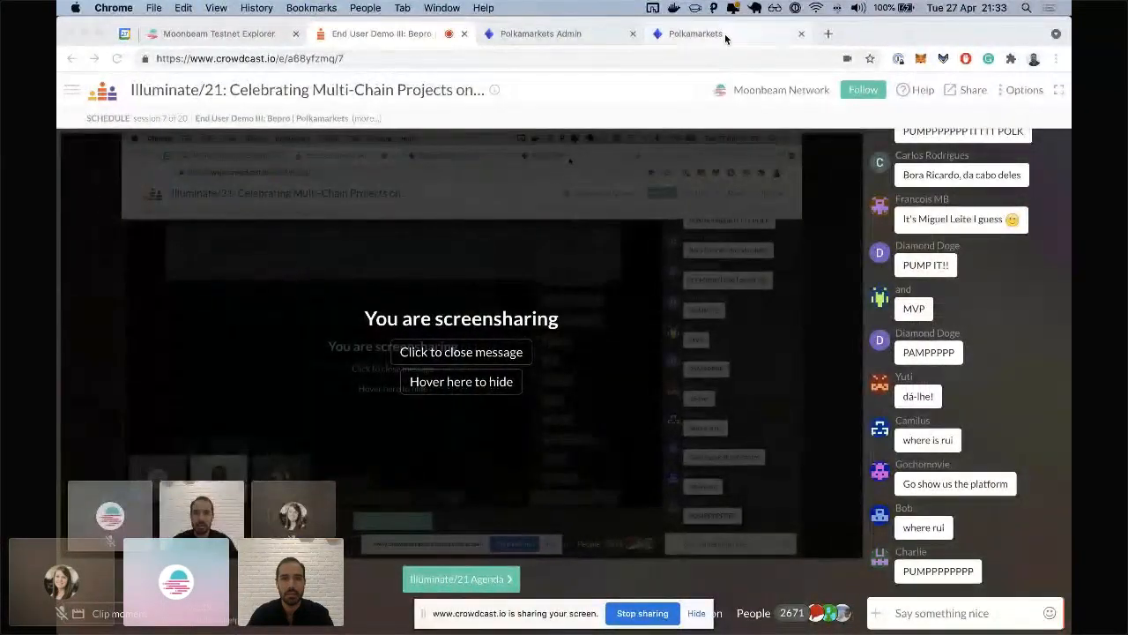
Switch to the Polkamarkets tab and browse the open markets, from Moonbeam to Ethereum.
click(696, 33)
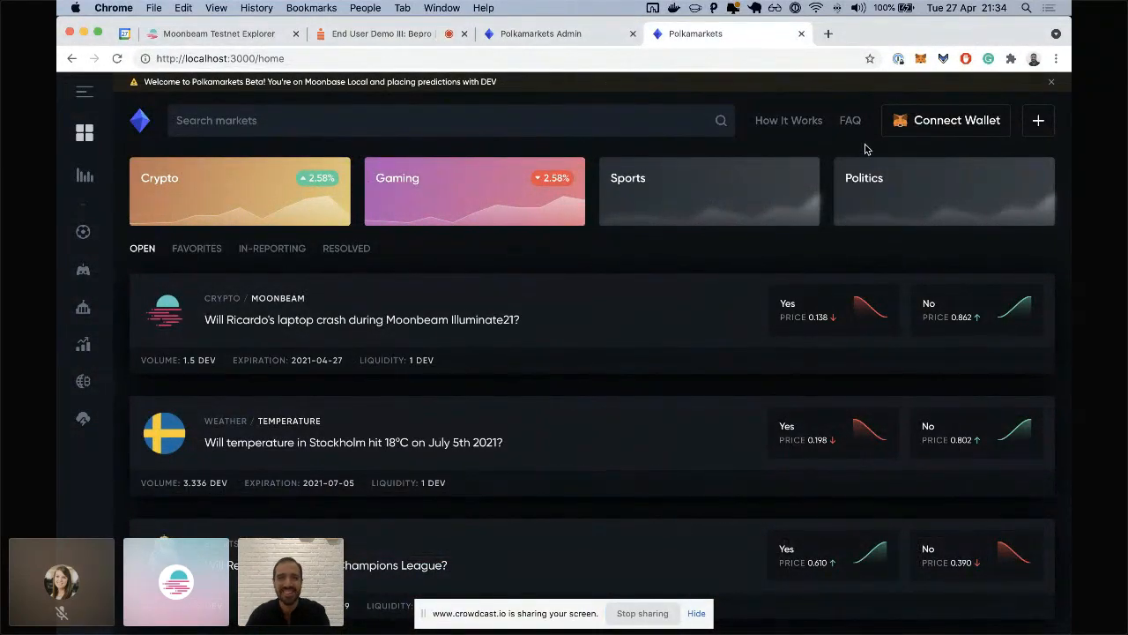
mouse_move(516, 319)
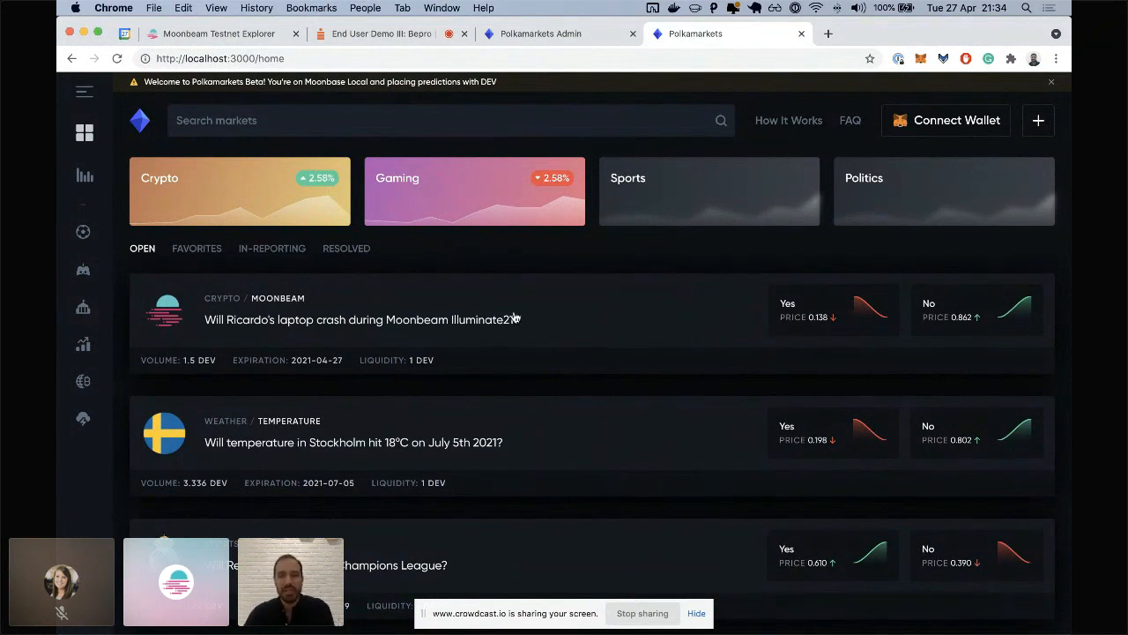
mouse_move(629, 253)
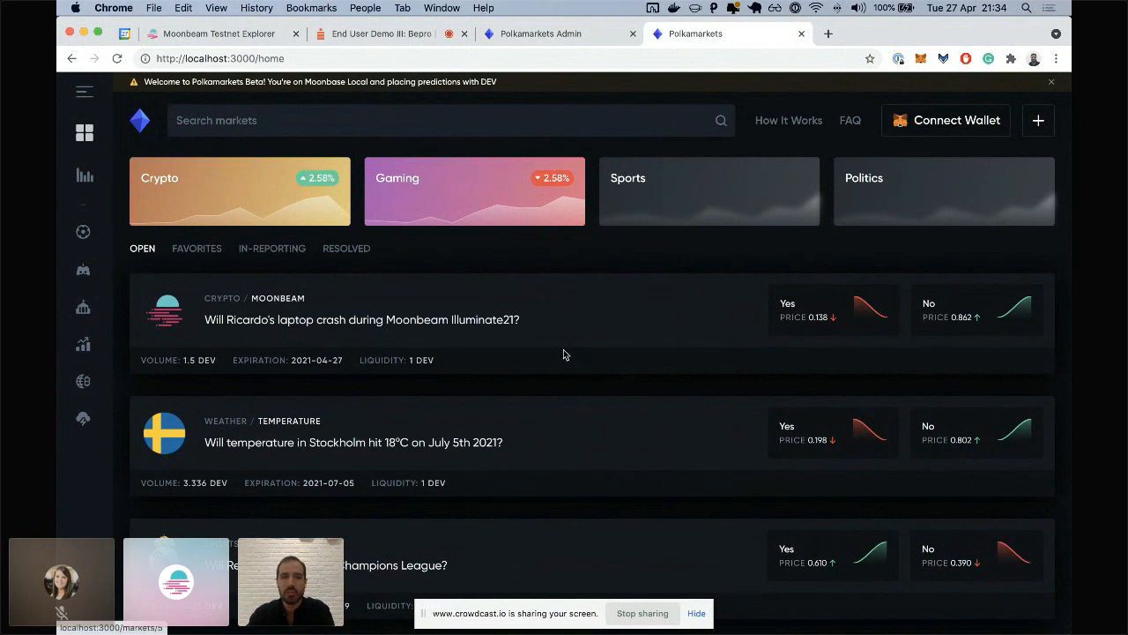
mouse_move(653, 450)
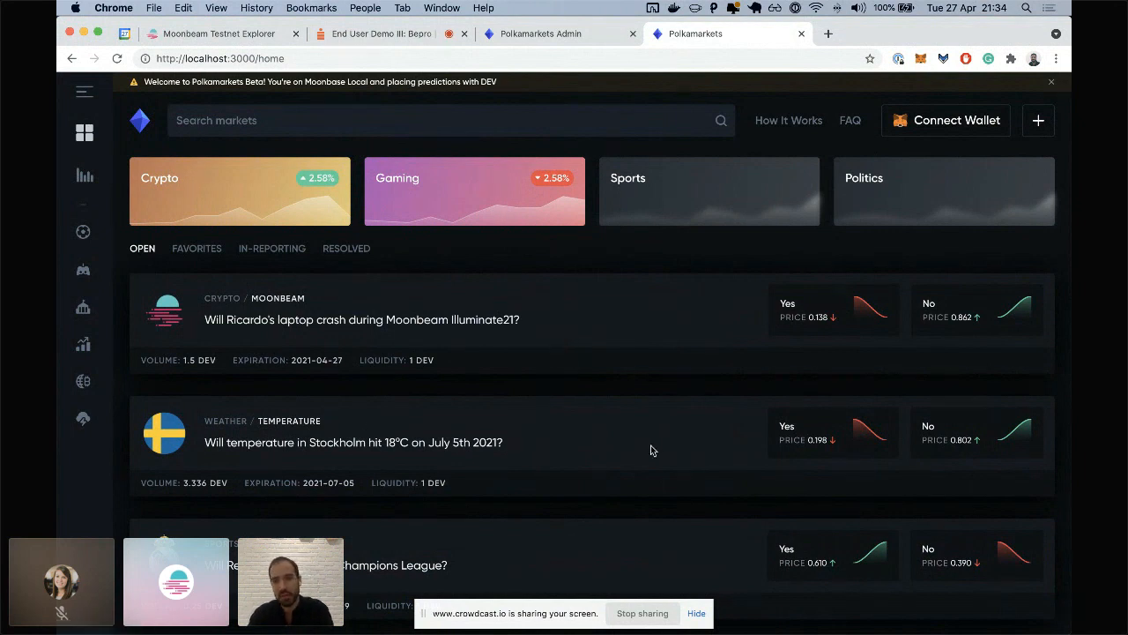
mouse_move(511, 383)
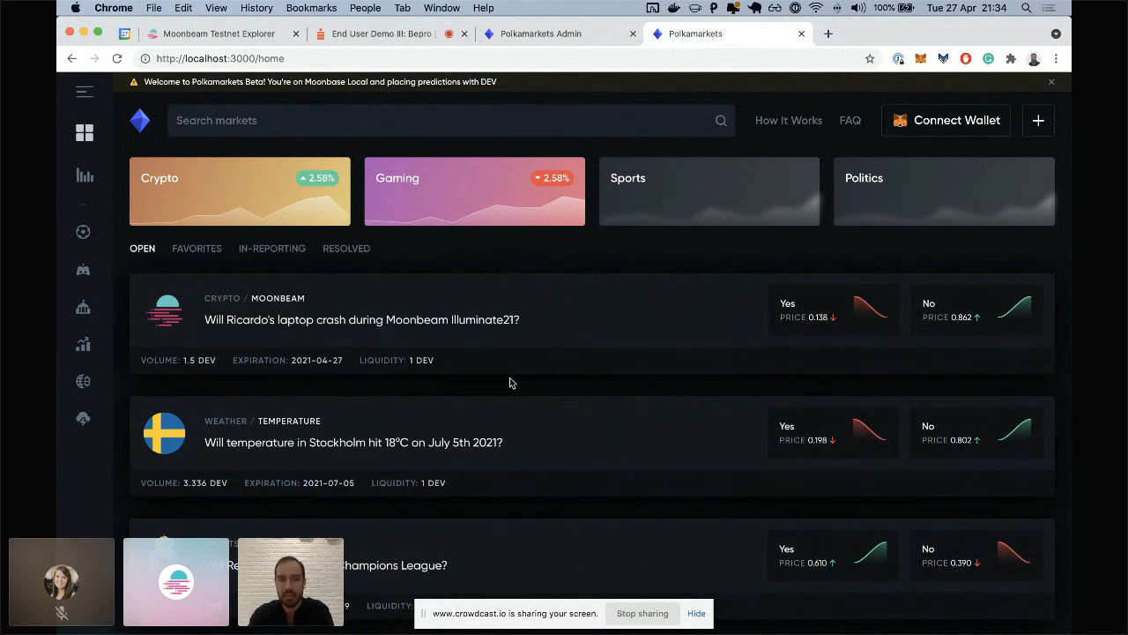
mouse_move(418, 415)
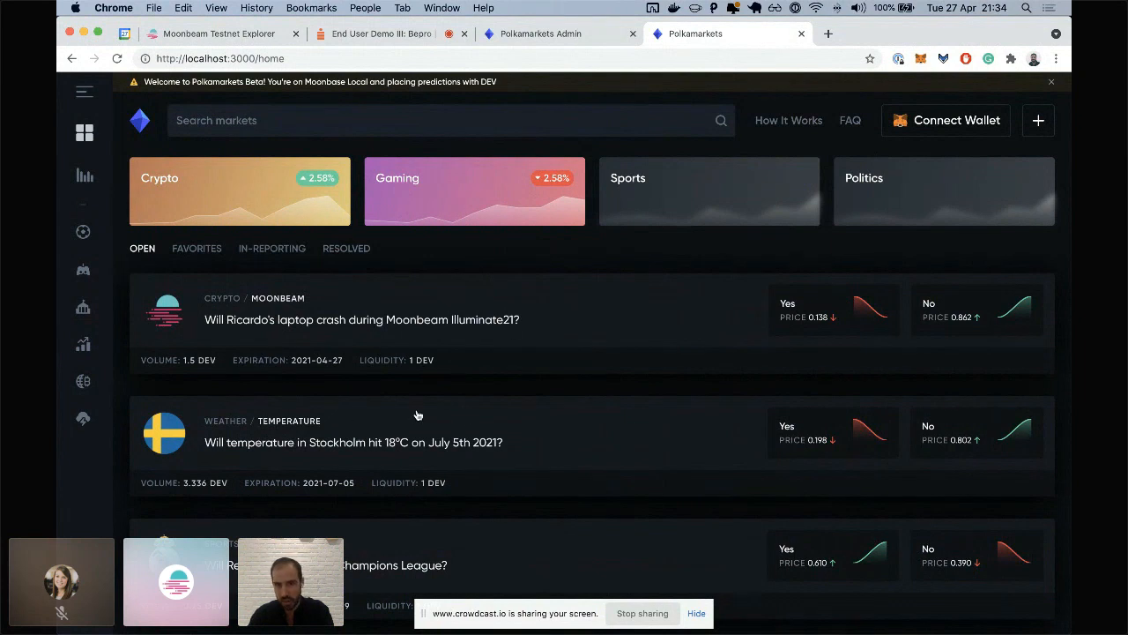
mouse_move(479, 417)
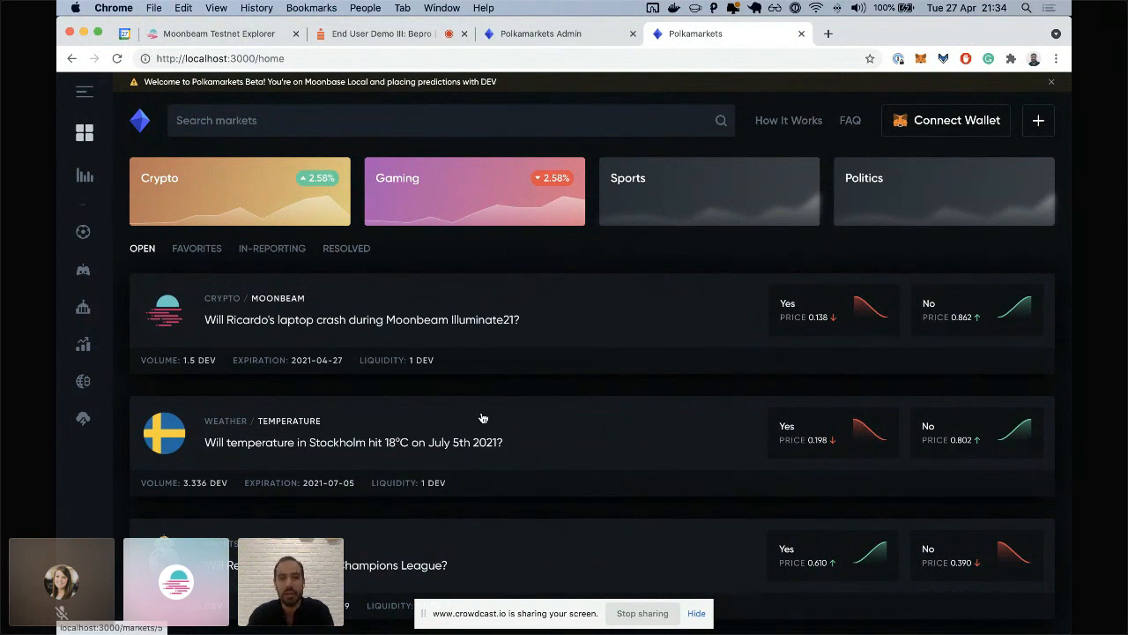
mouse_move(516, 414)
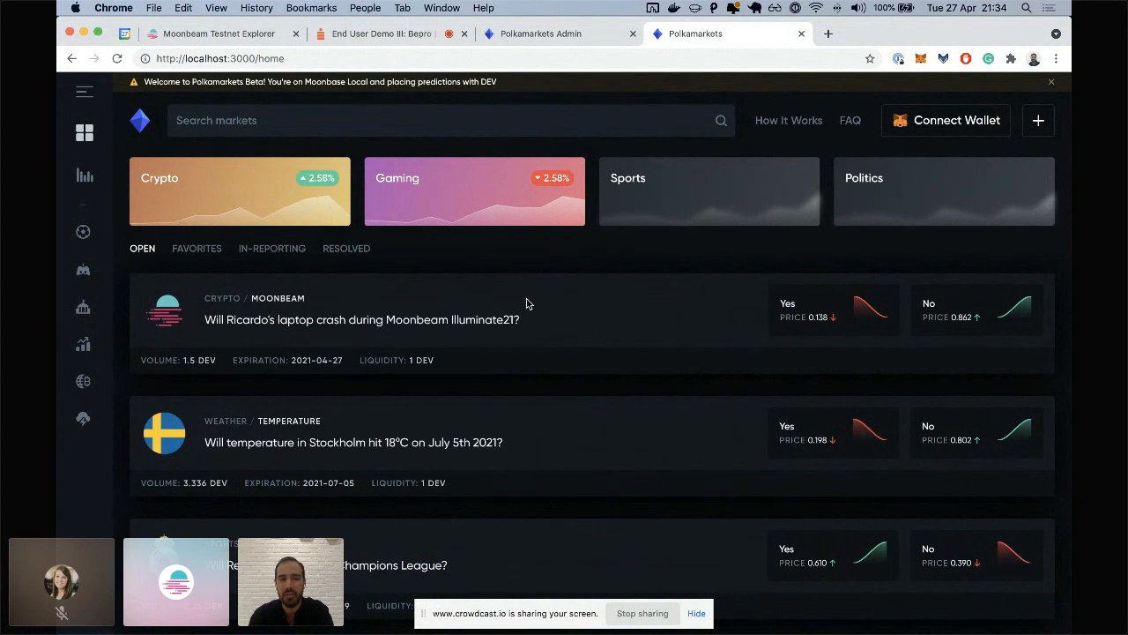
scroll(down, 3)
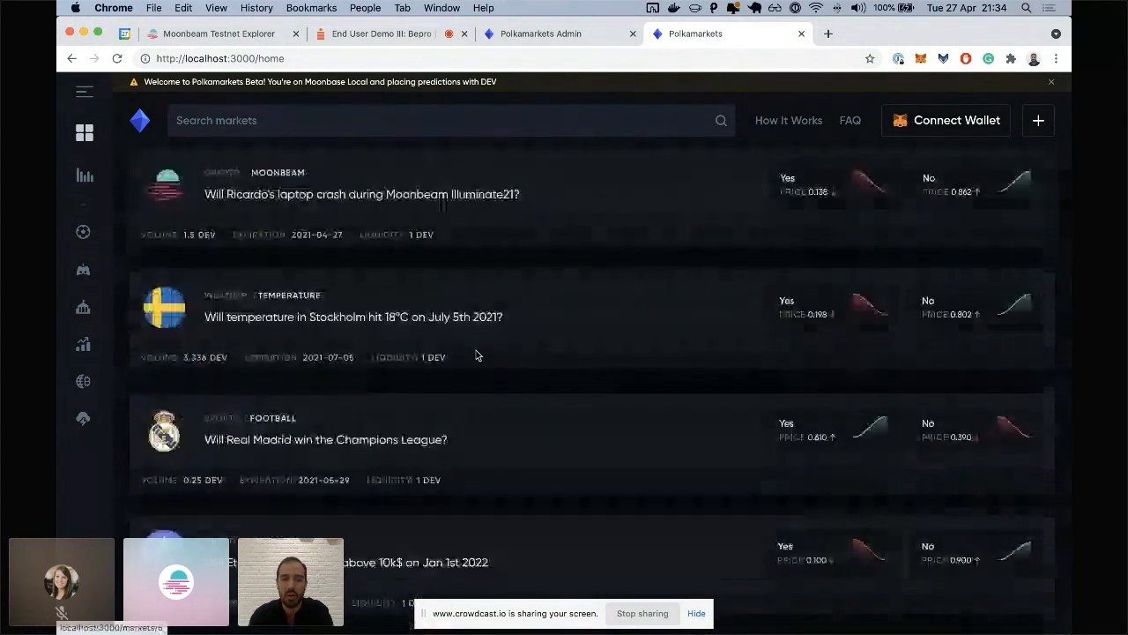
scroll(down, 3)
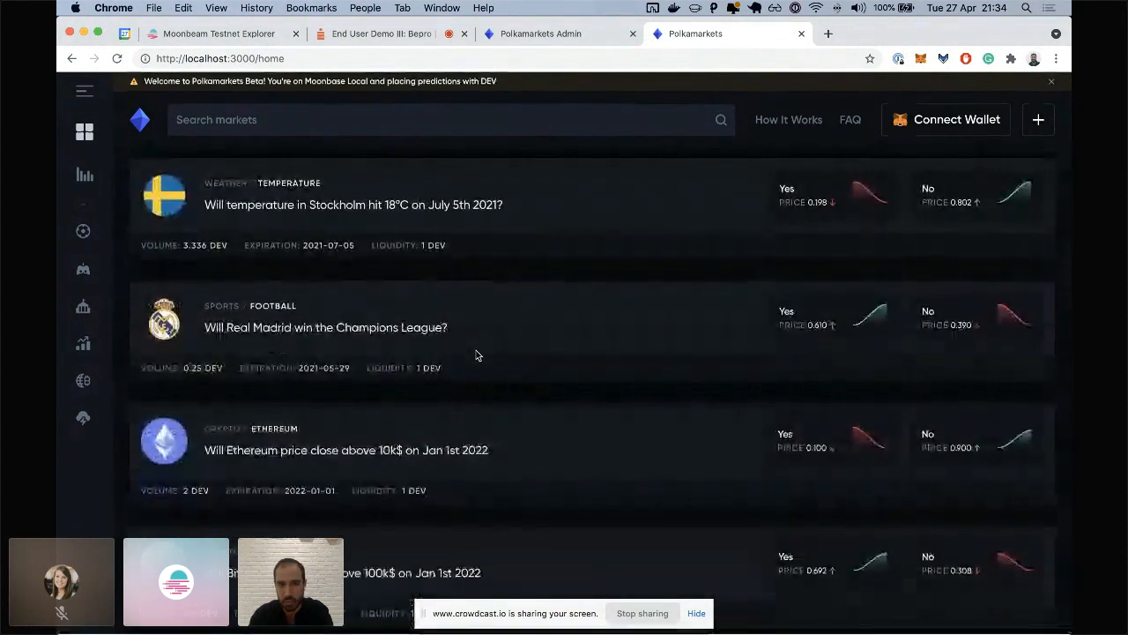
scroll(up, 3)
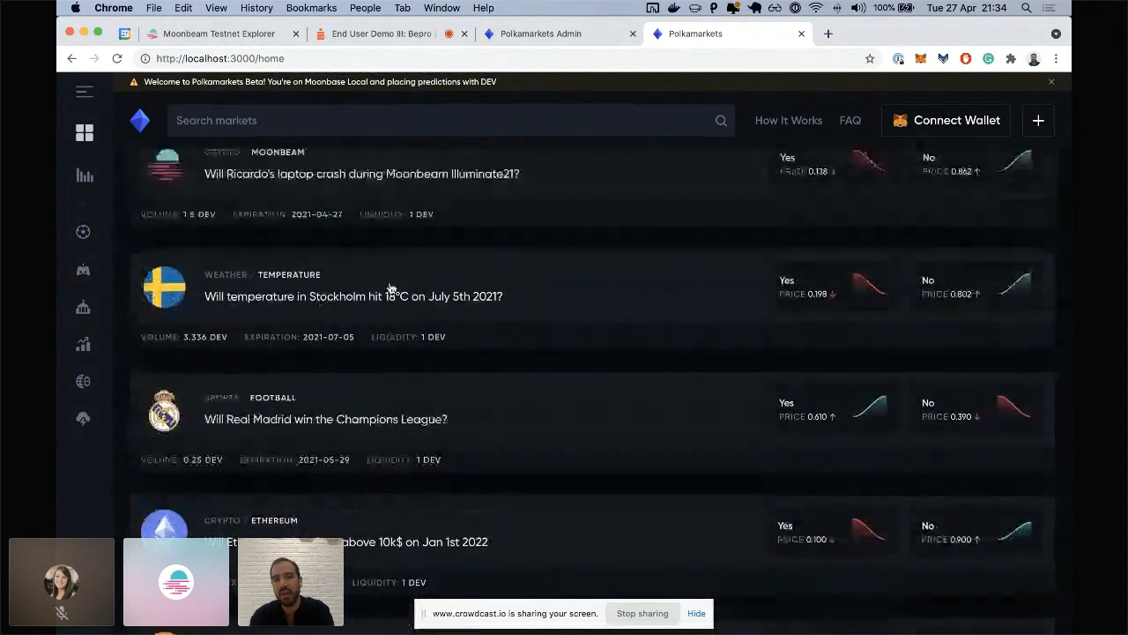
scroll(up, 3)
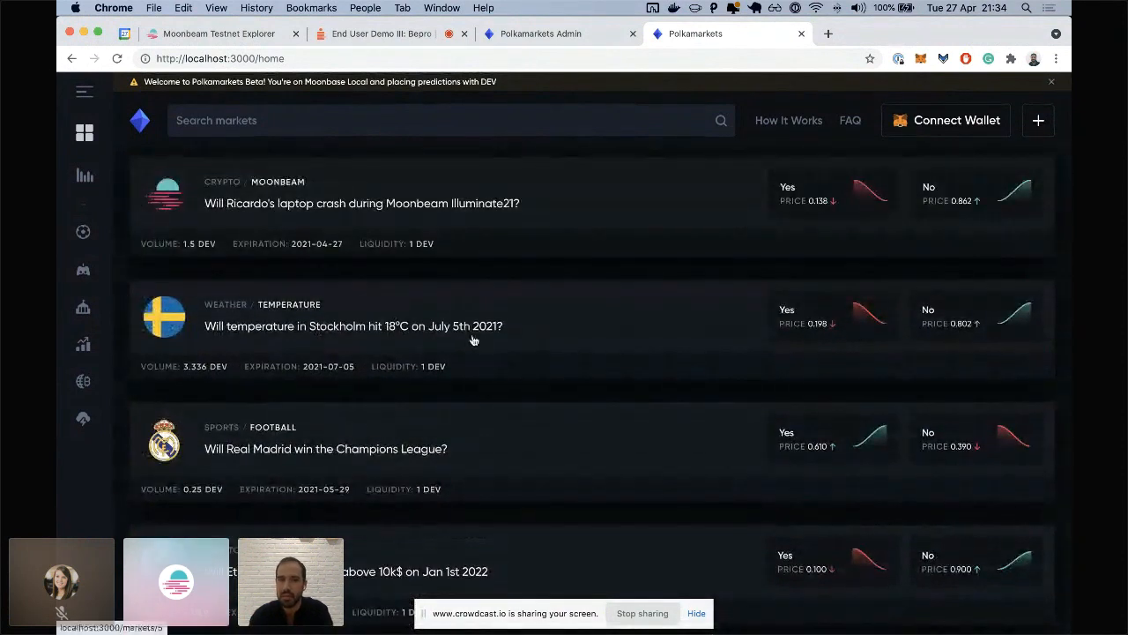
mouse_move(603, 309)
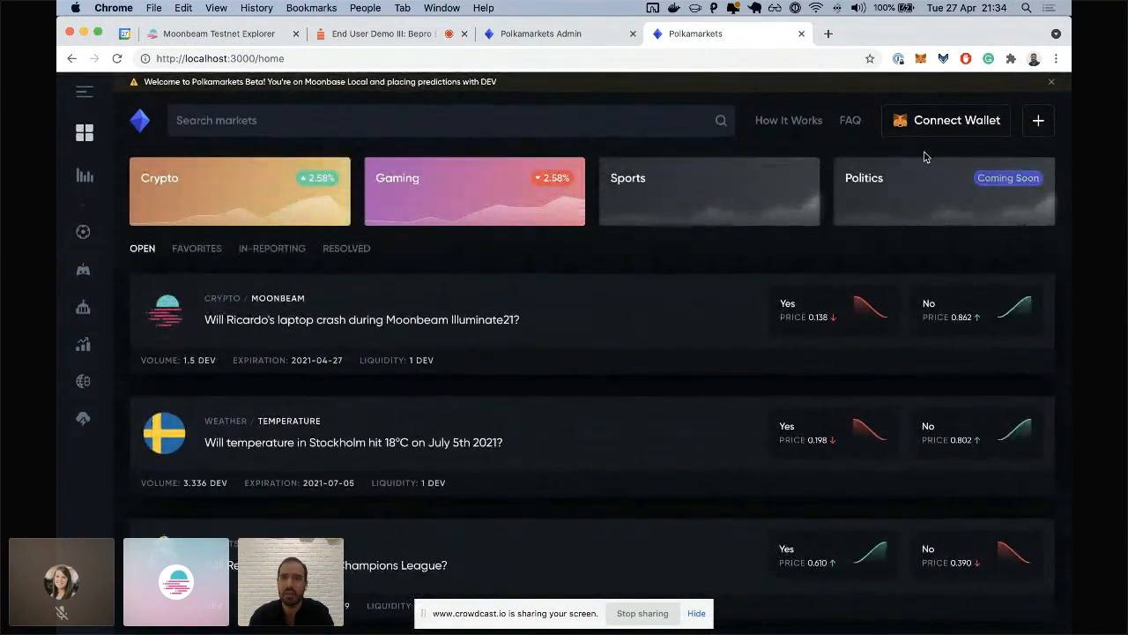
Connect a MetaMask account on Moonbase Local and check its 12.7053 DEV balance.
click(946, 120)
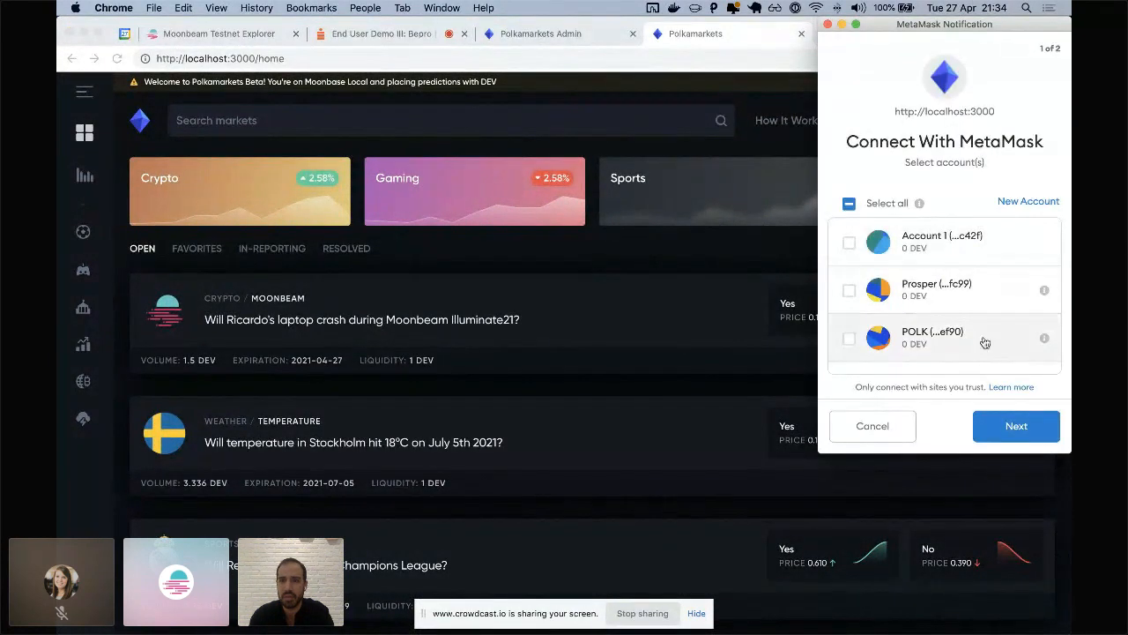
click(1016, 425)
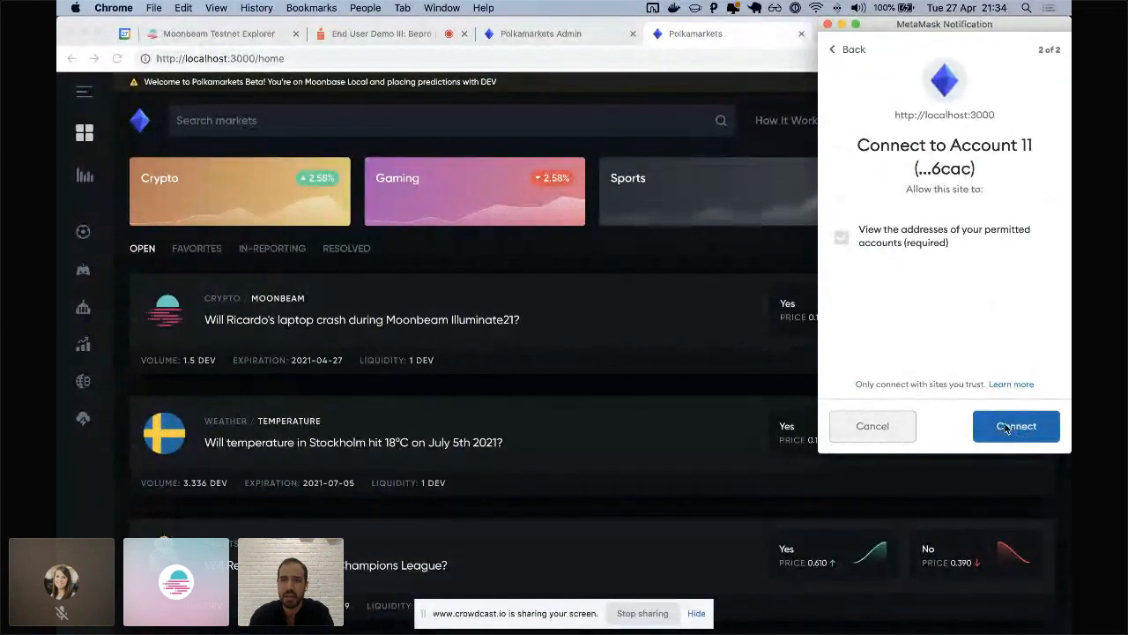
click(1016, 425)
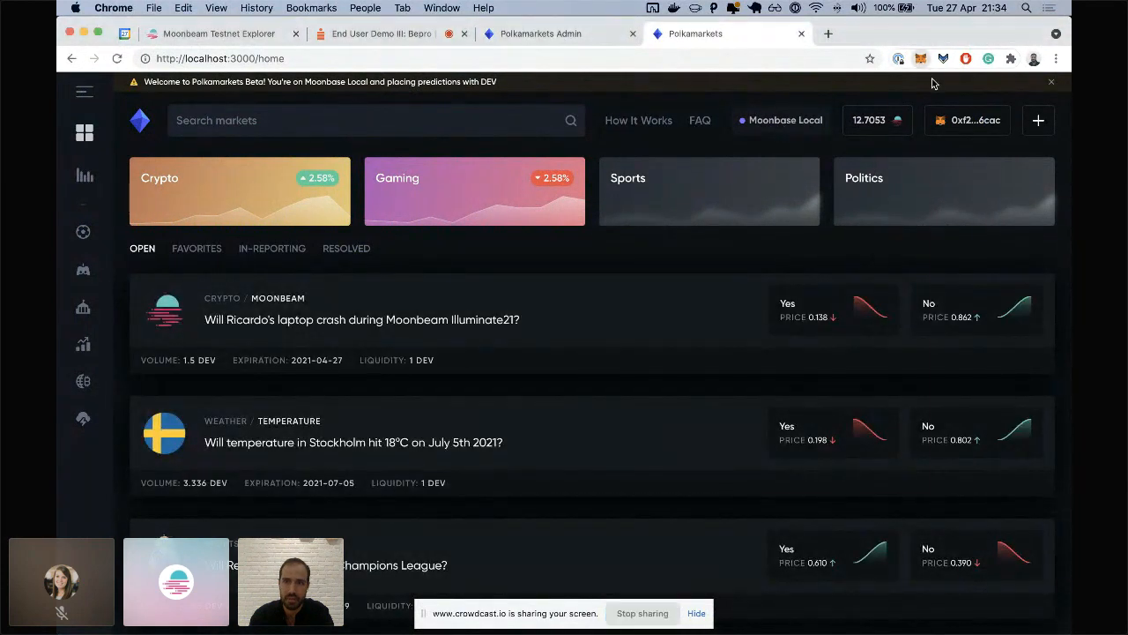
click(920, 59)
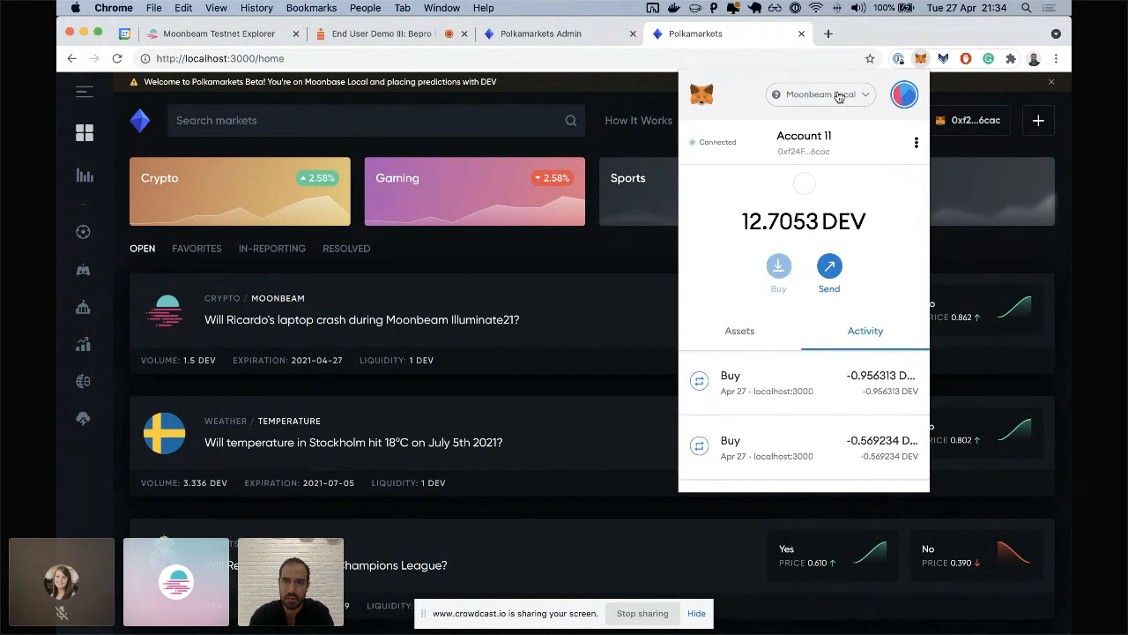
click(679, 247)
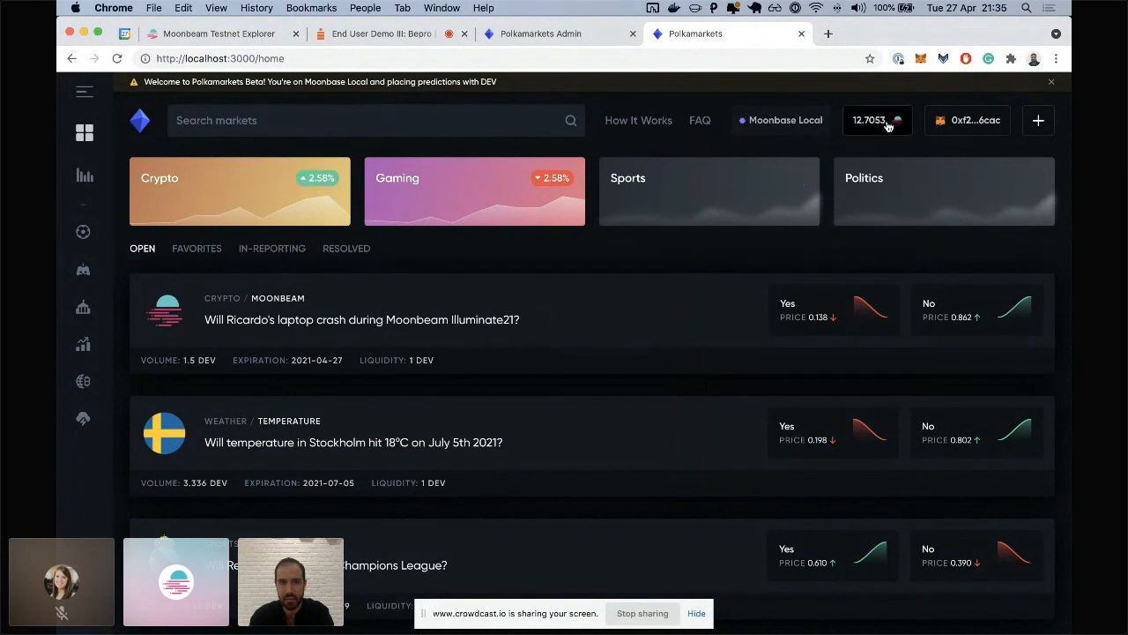
mouse_move(580, 414)
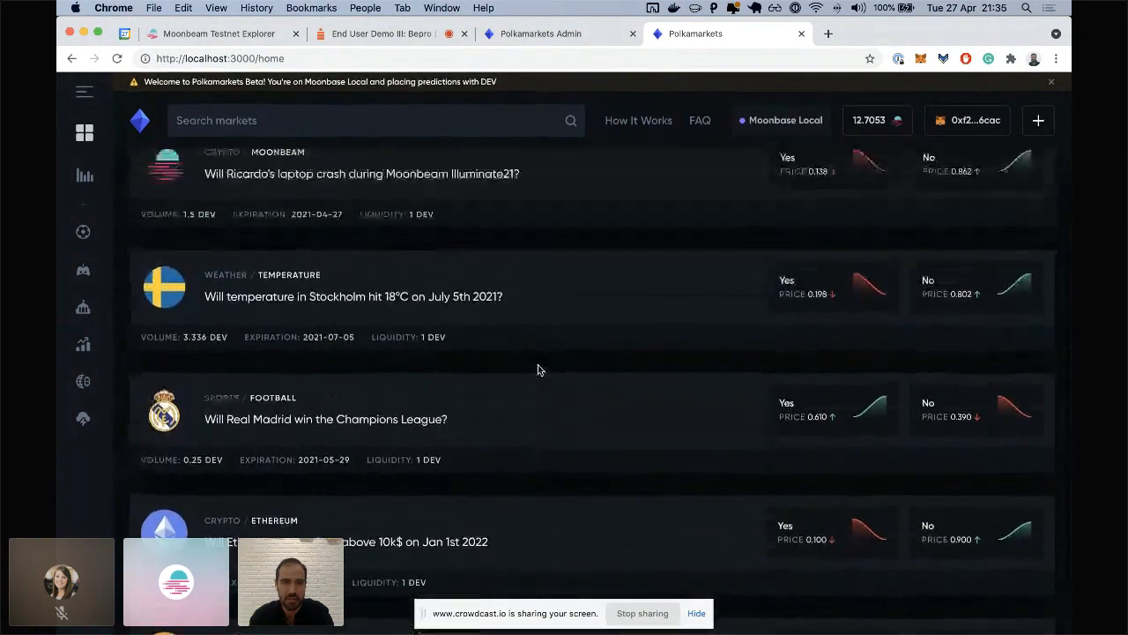
scroll(up, 3)
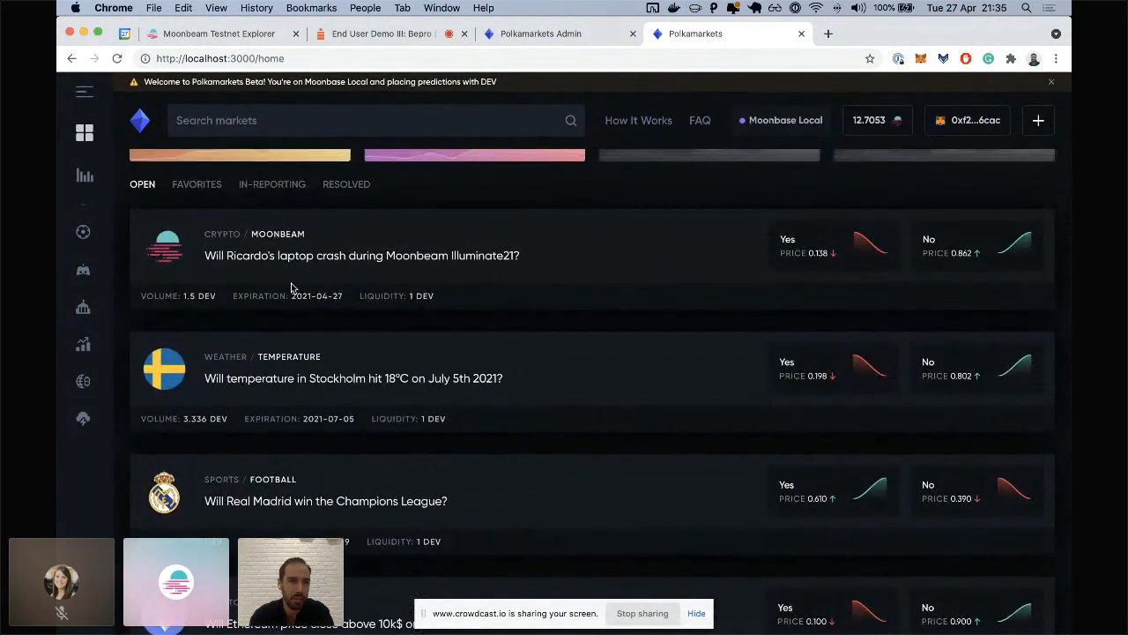
scroll(down, 3)
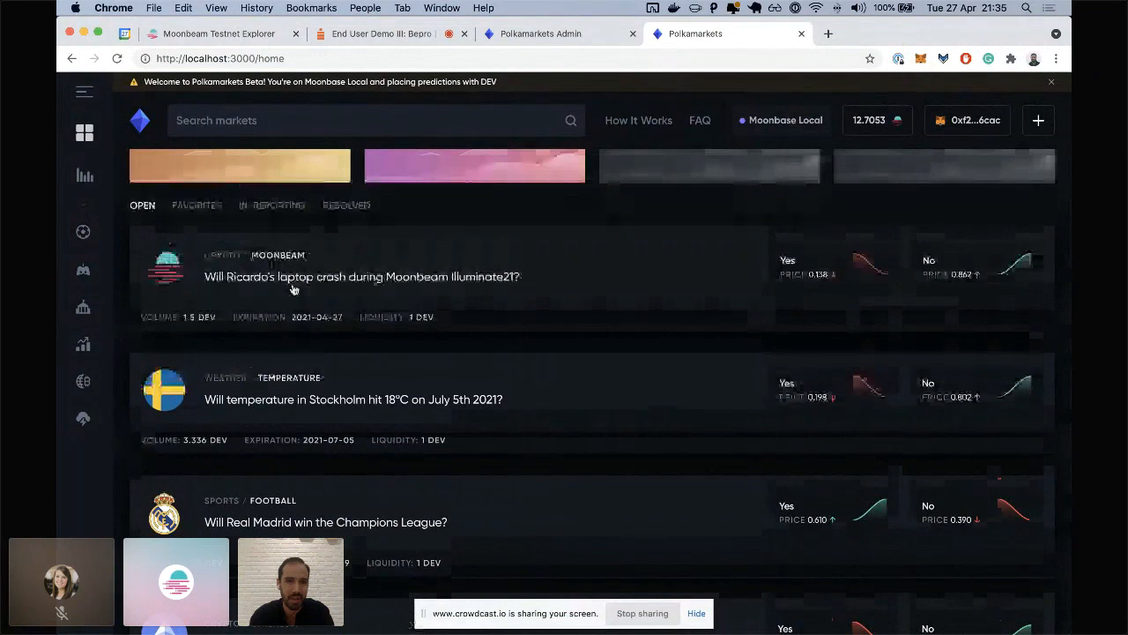
scroll(up, 3)
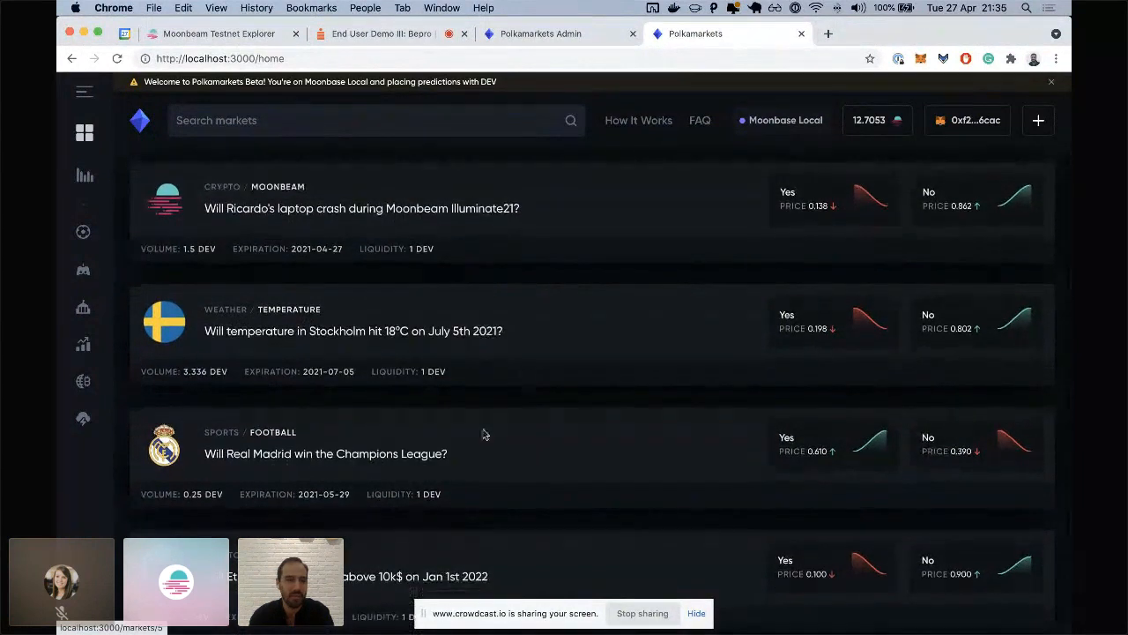
scroll(down, 3)
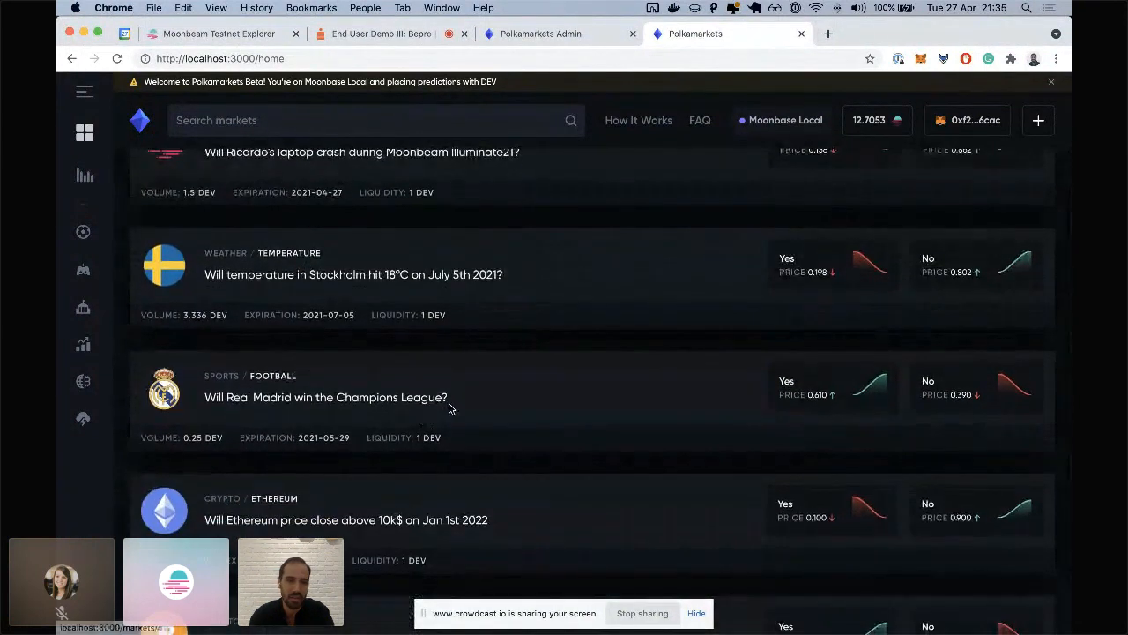
scroll(down, 3)
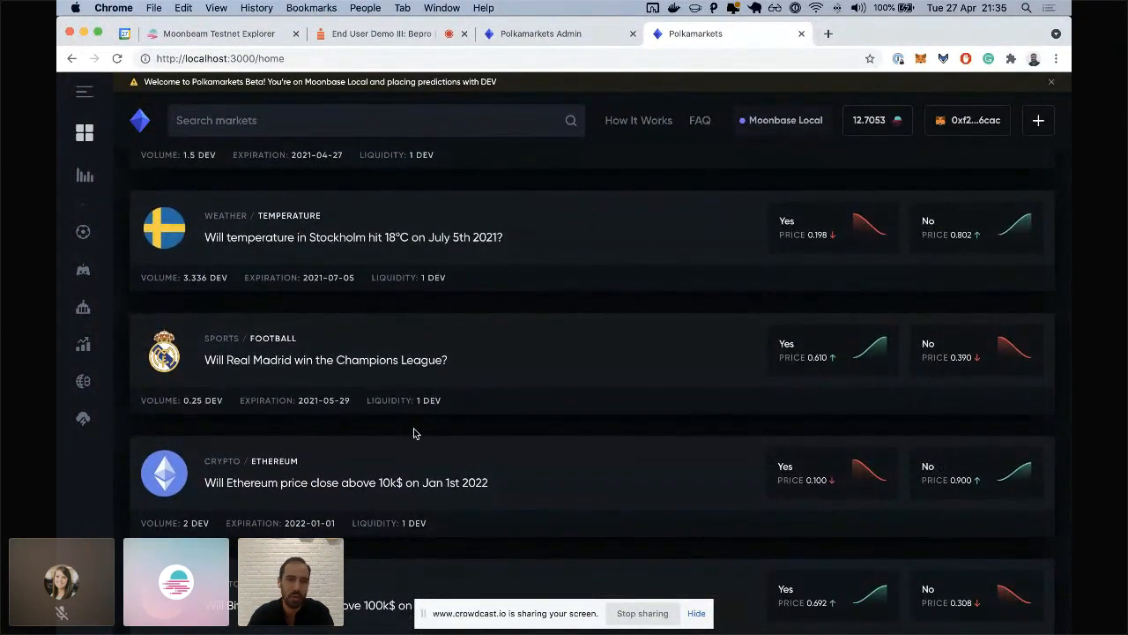
scroll(up, 3)
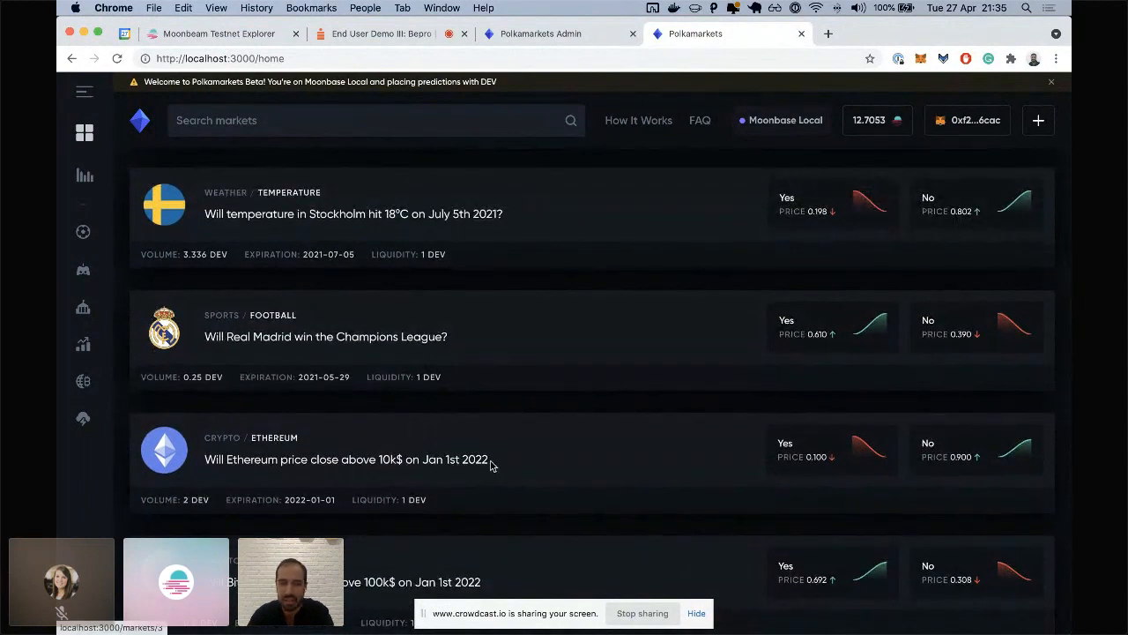
mouse_move(536, 407)
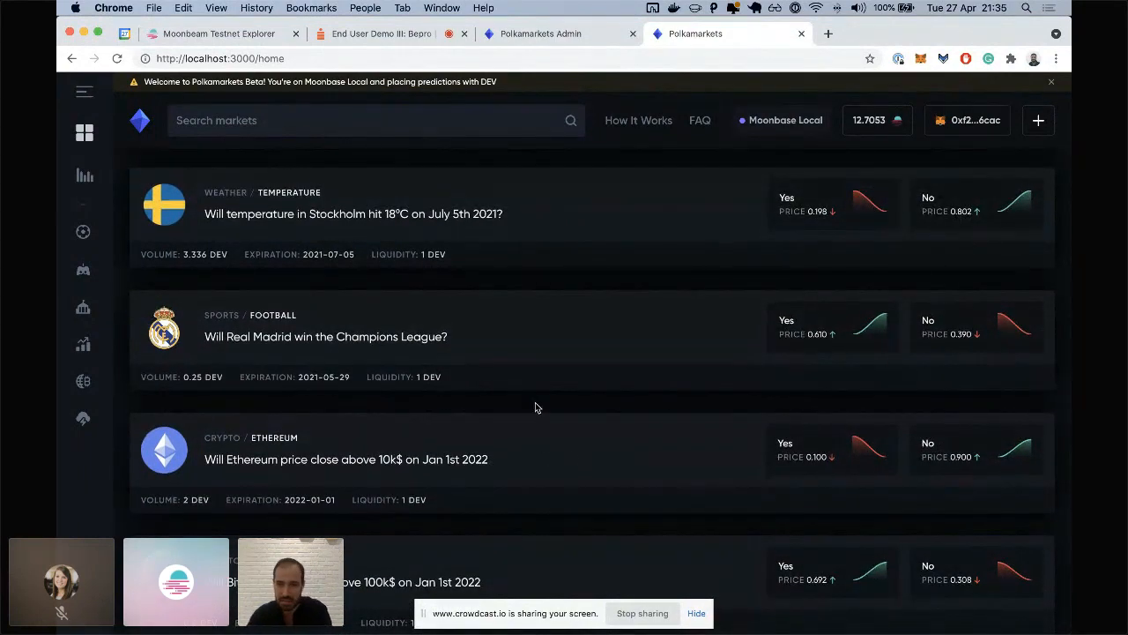
scroll(up, 3)
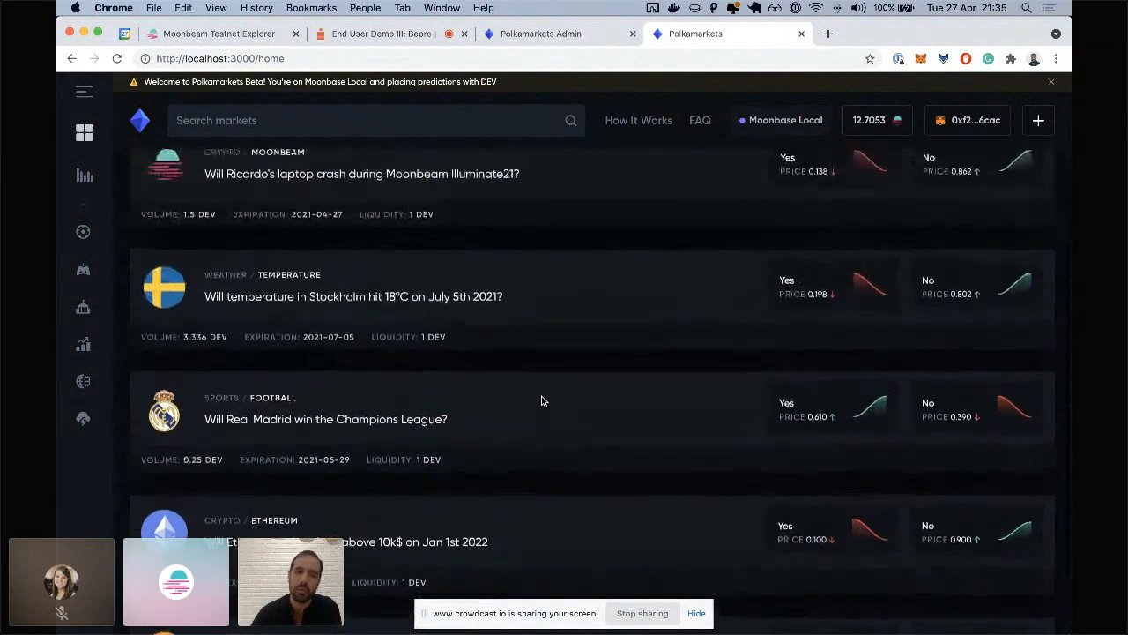
scroll(up, 3)
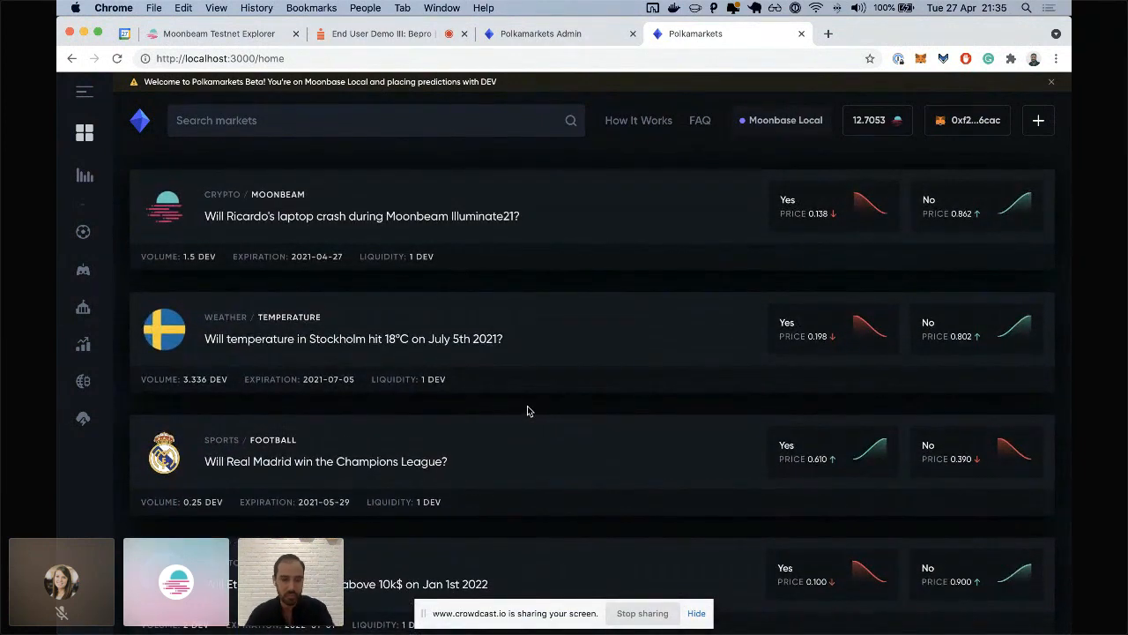
mouse_move(591, 441)
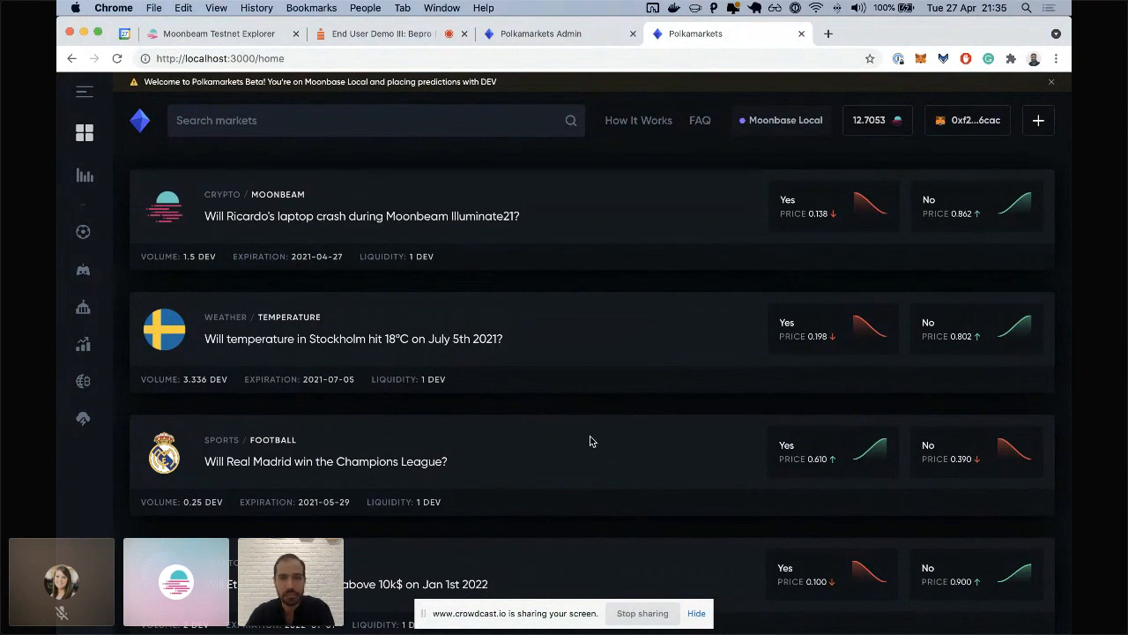
scroll(down, 3)
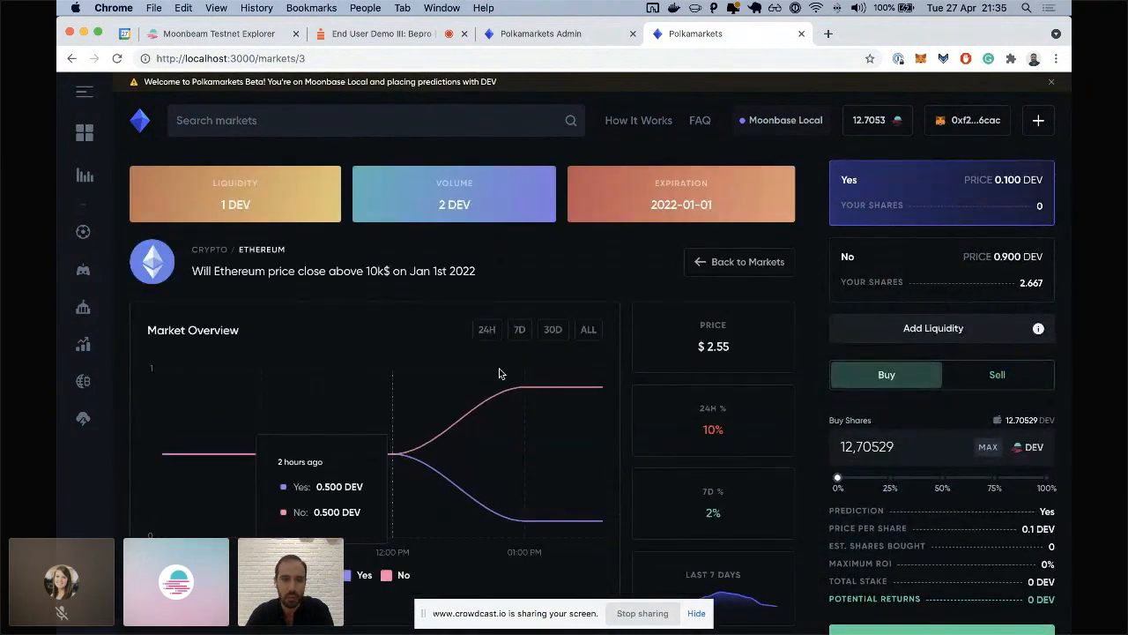
scroll(down, 3)
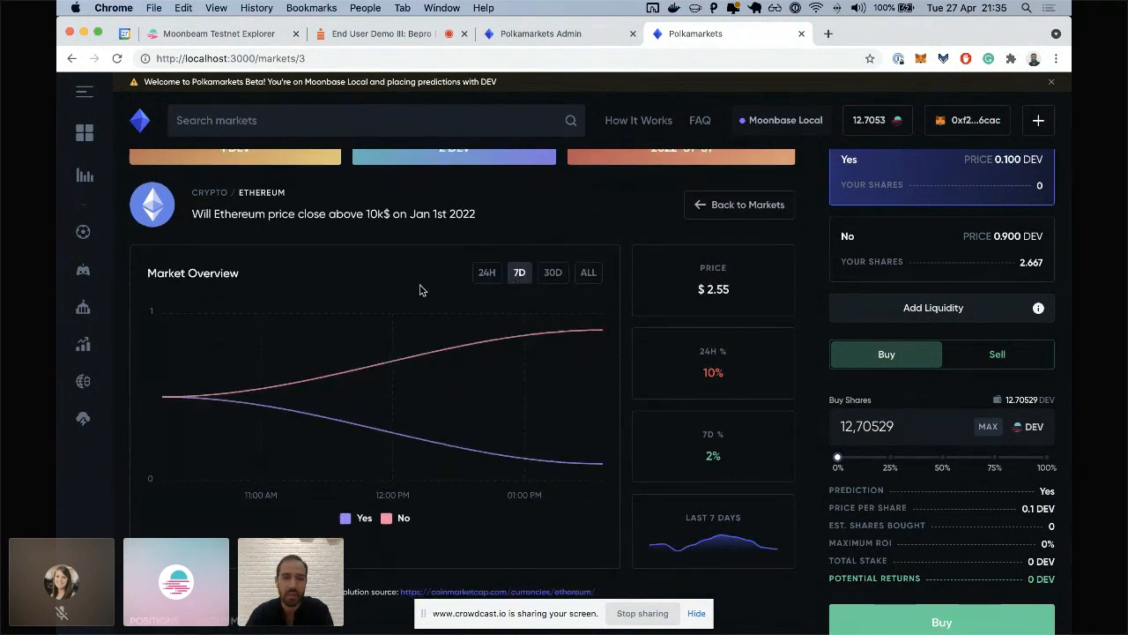
mouse_move(642, 383)
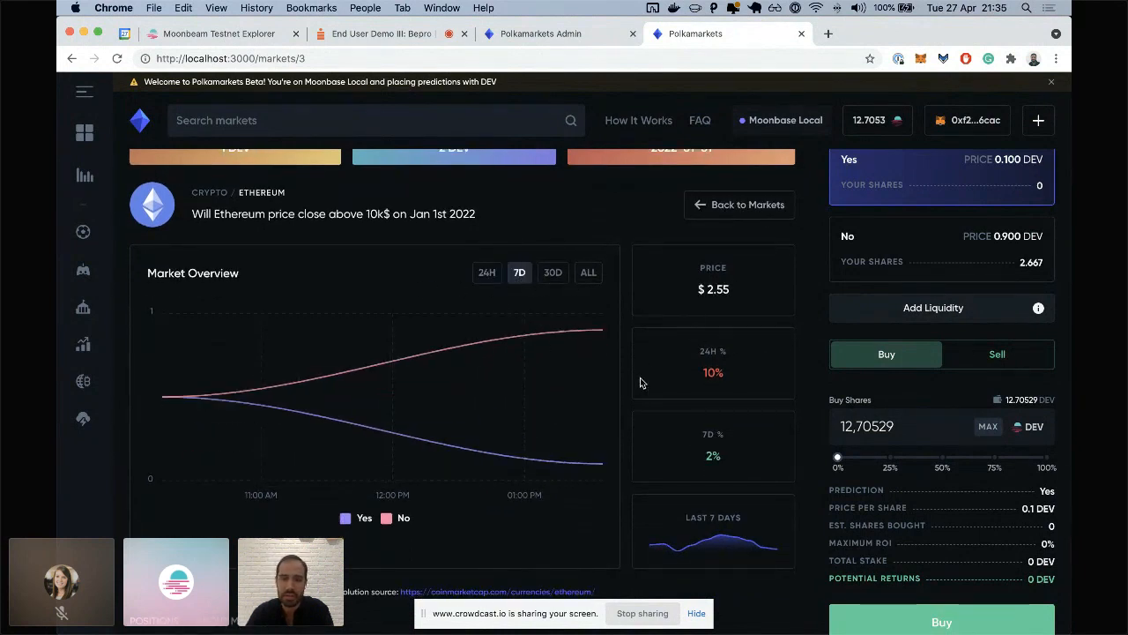
scroll(down, 3)
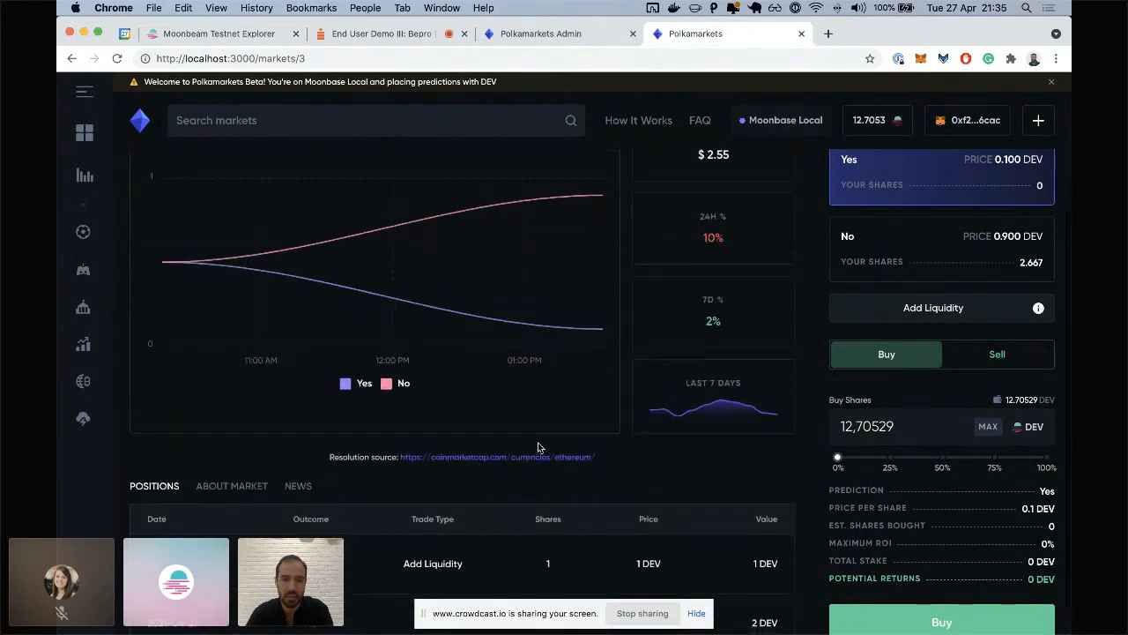
scroll(down, 3)
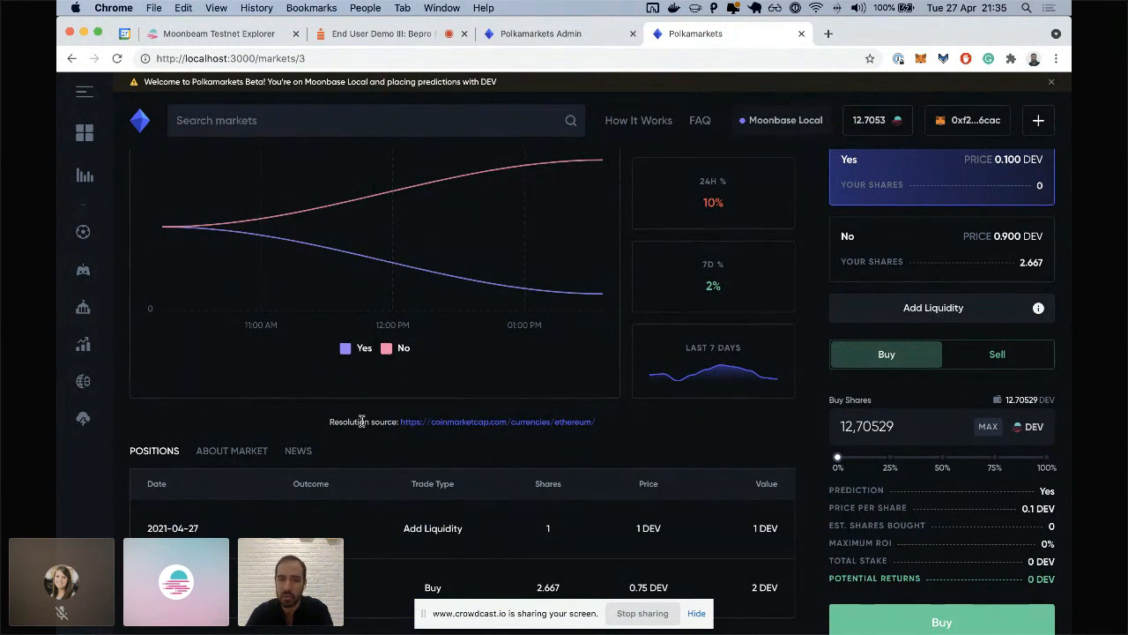
mouse_move(386, 478)
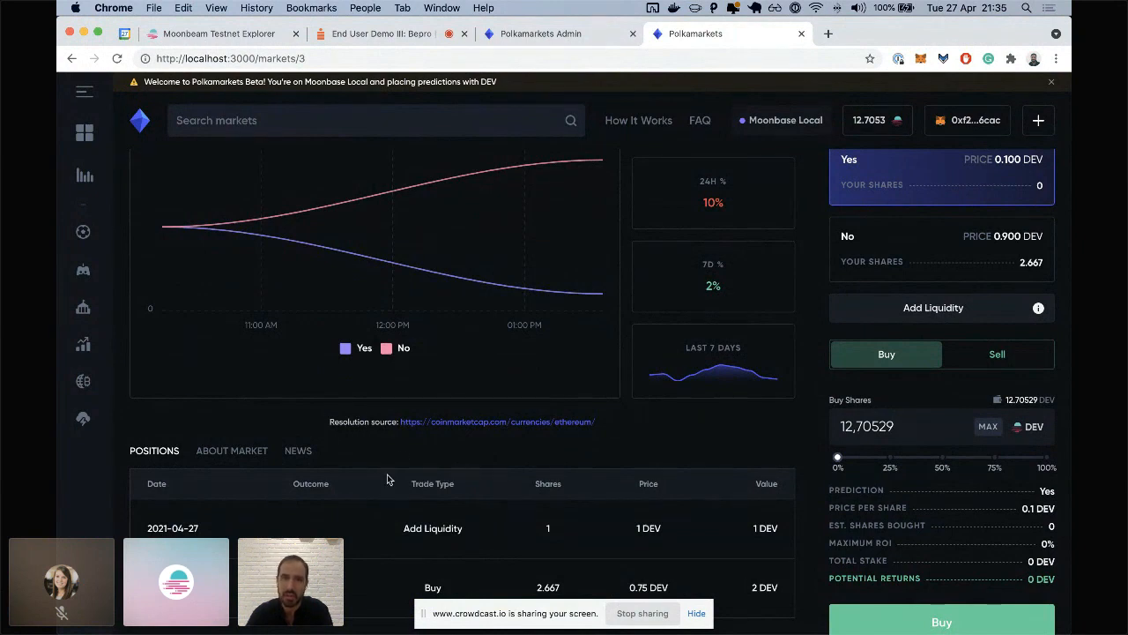
scroll(up, 3)
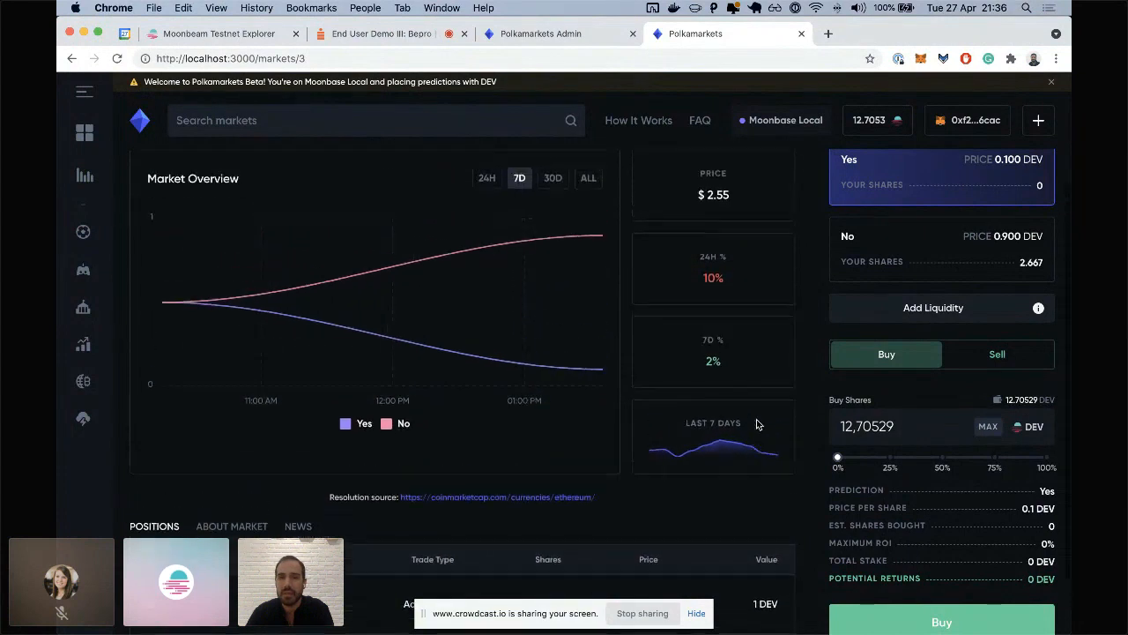
scroll(up, 3)
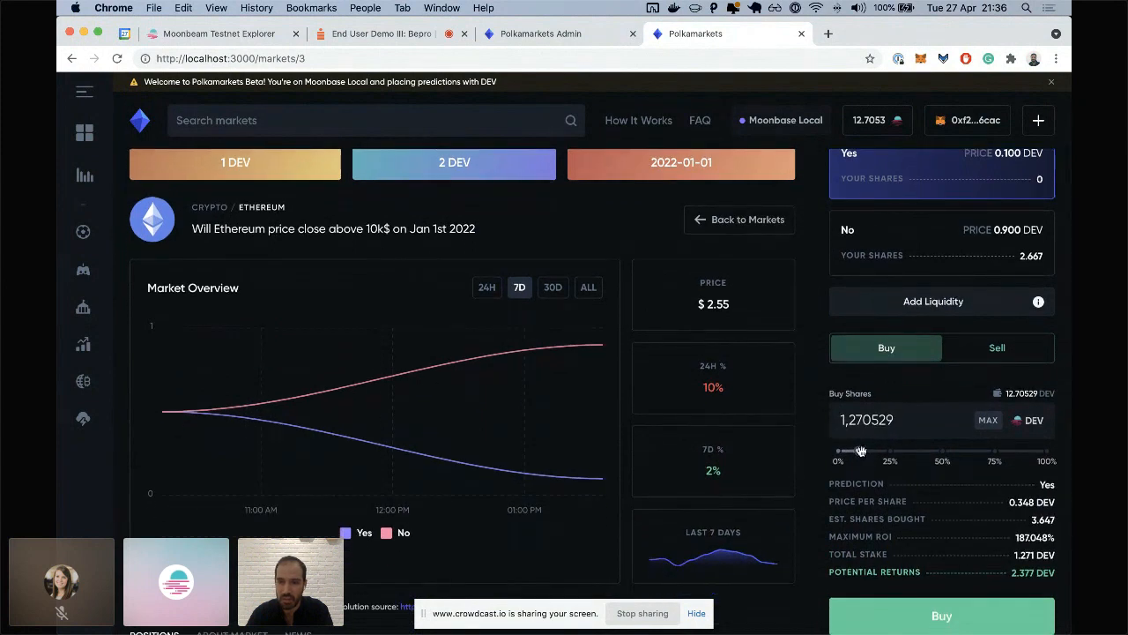
Preview Yes purchase amounts on the Ethereum market with the Buy Shares slider.
drag(862, 451, 886, 451)
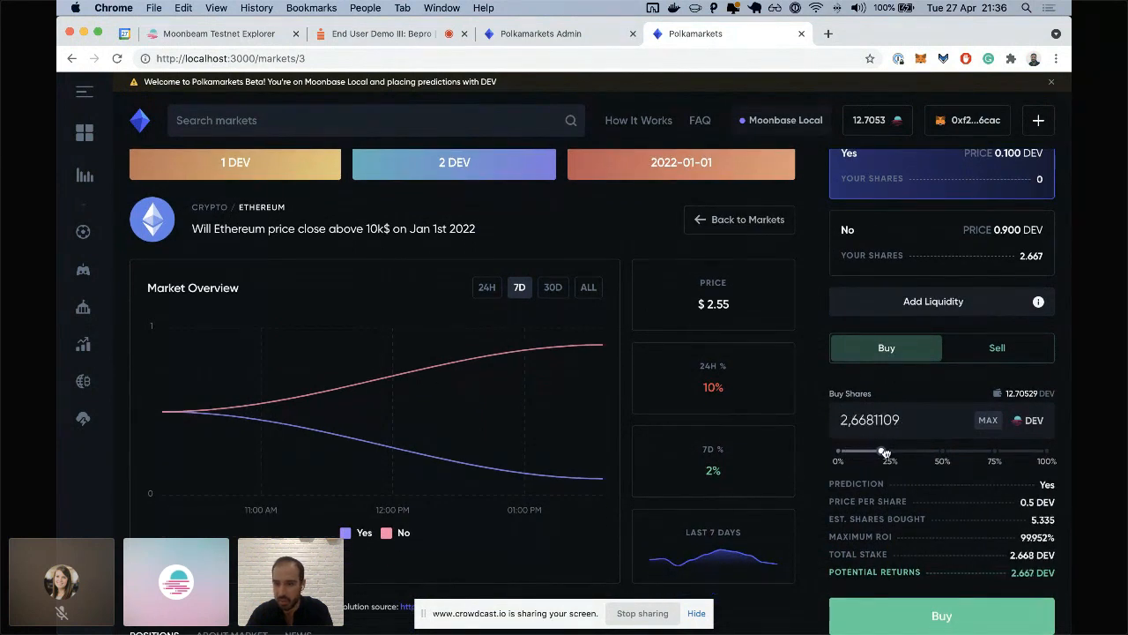
drag(886, 450, 925, 451)
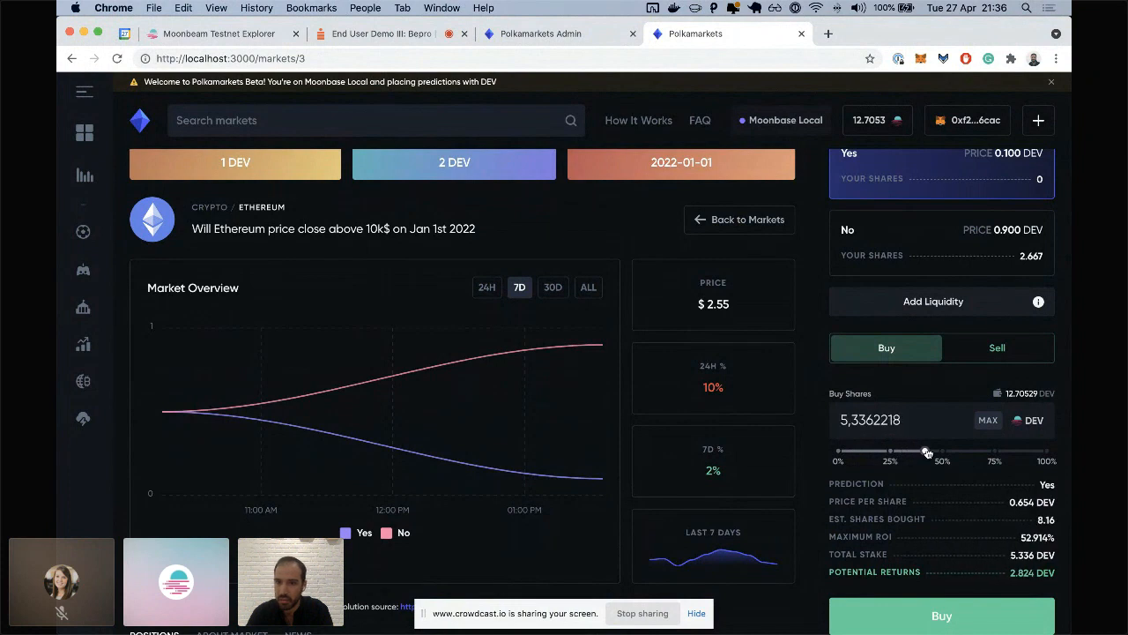
drag(928, 451, 890, 451)
text(5)
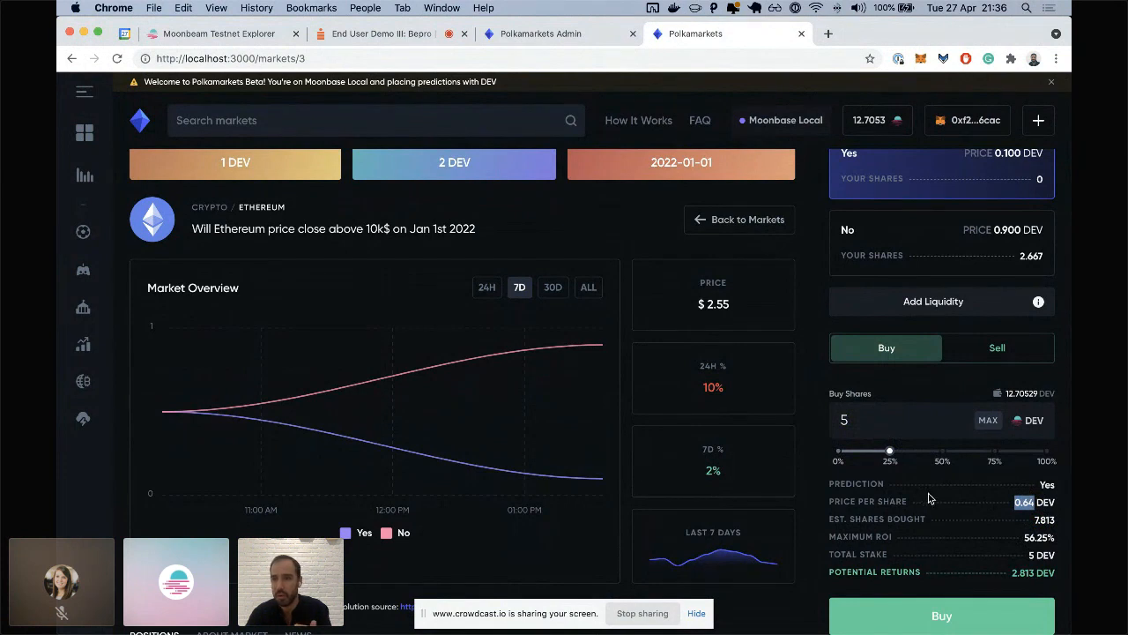
mouse_move(995, 540)
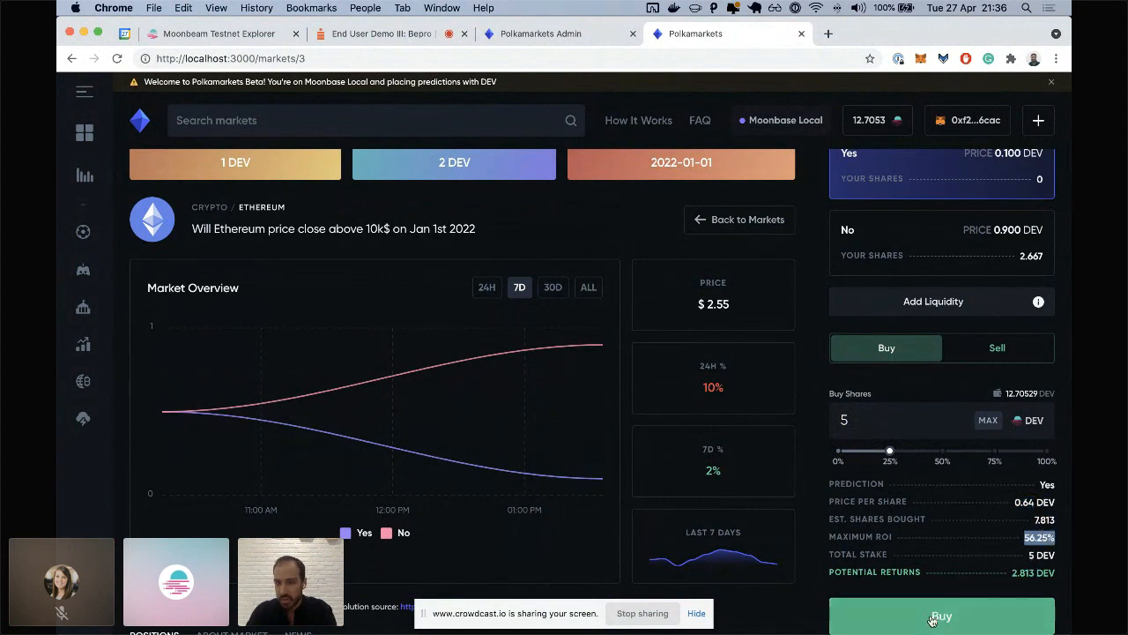
Buy the 5 DEV of Ethereum Yes shares, approve in MetaMask, and refresh the page.
click(941, 615)
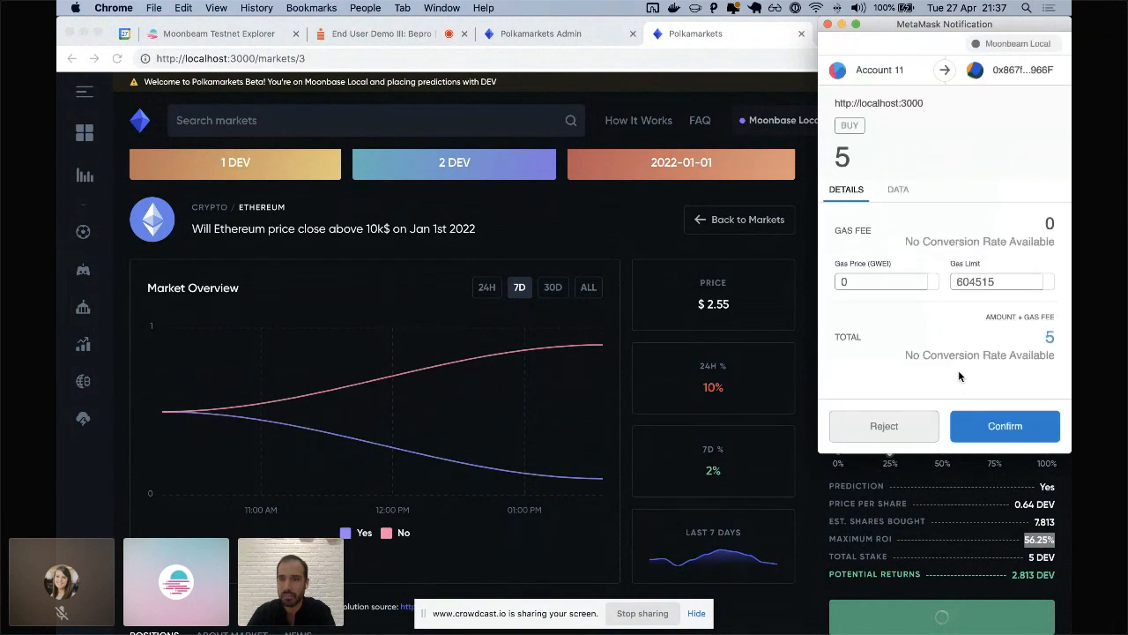
click(1005, 426)
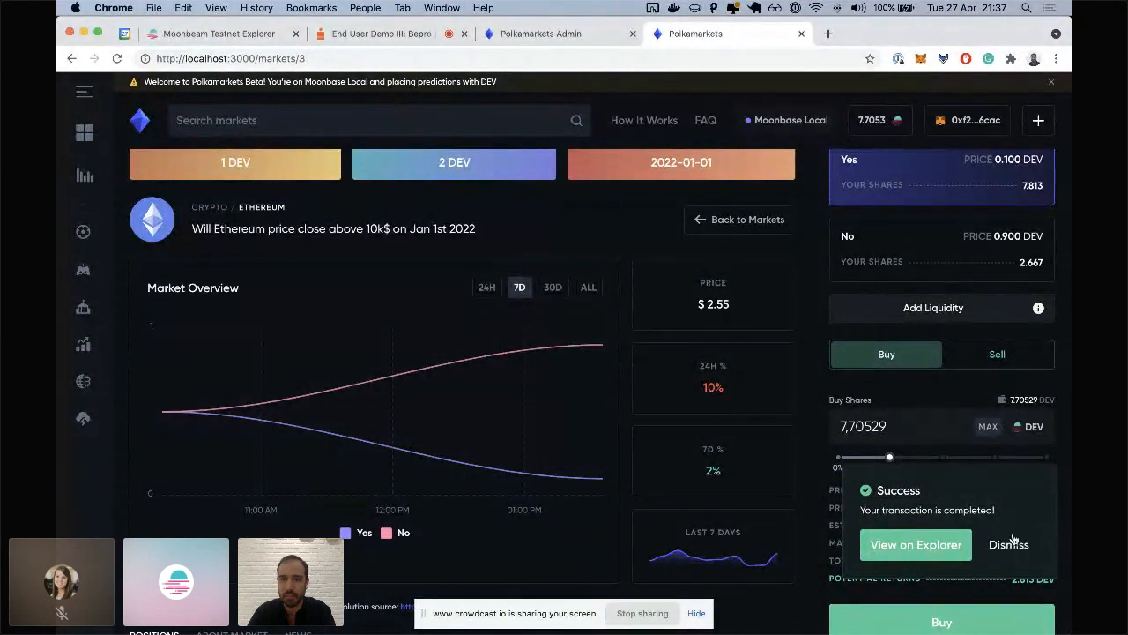
click(118, 58)
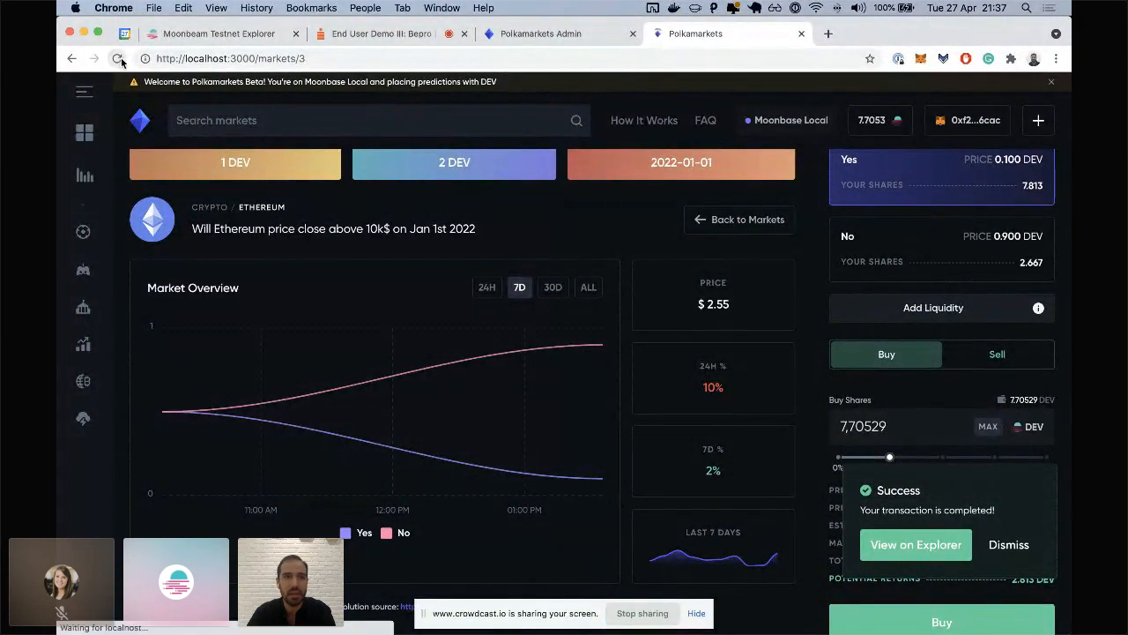
click(117, 58)
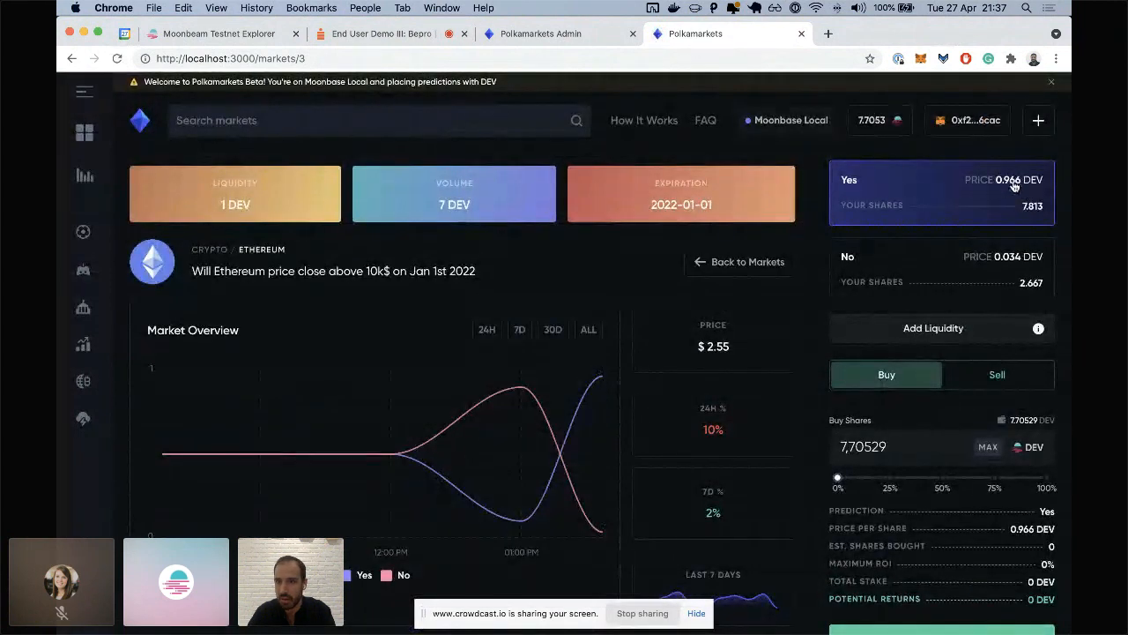
mouse_move(1021, 187)
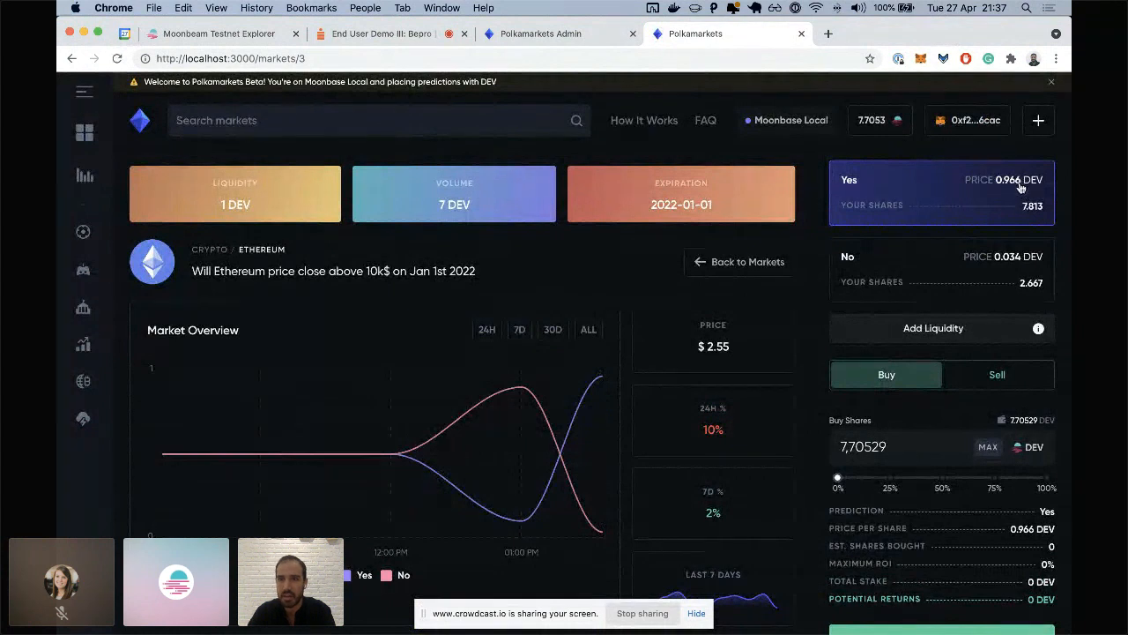
mouse_move(960, 327)
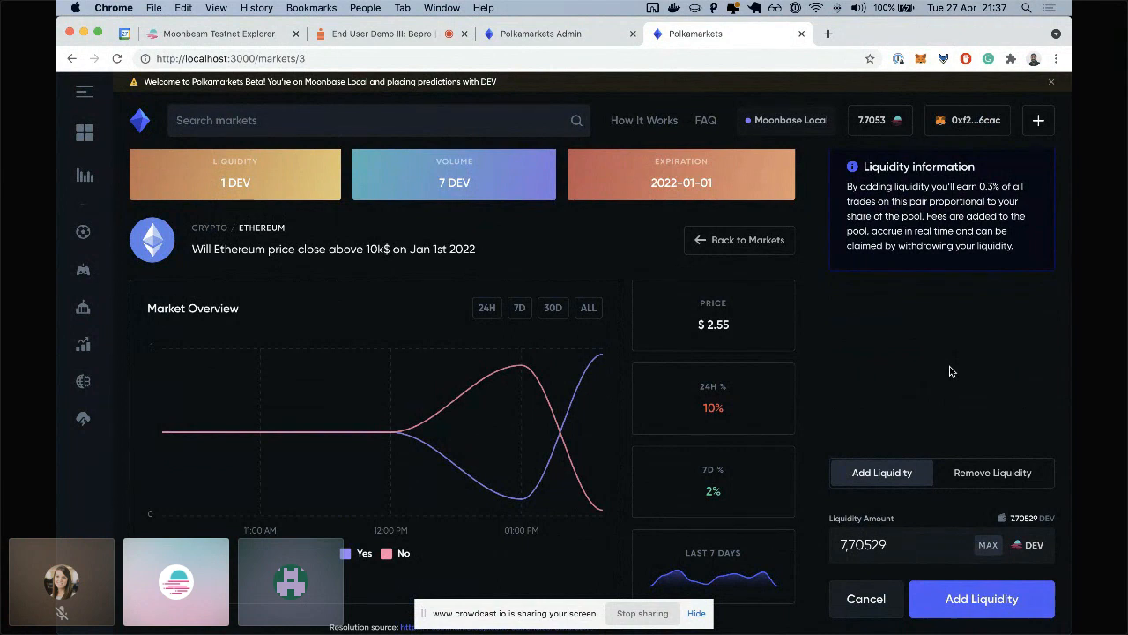
mouse_move(1037, 544)
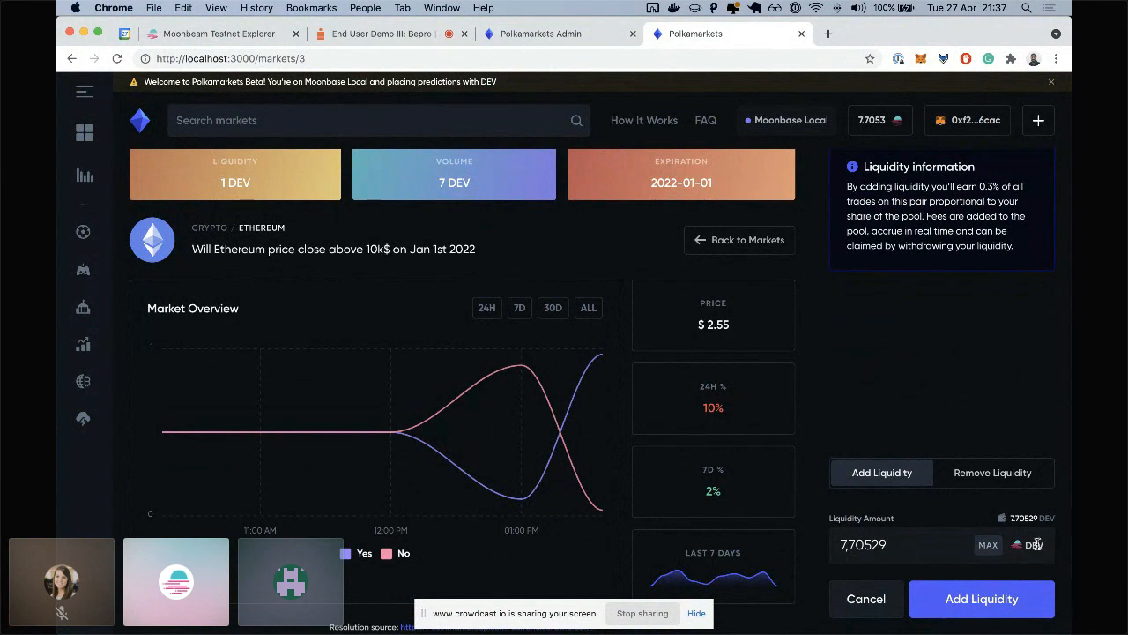
mouse_move(947, 371)
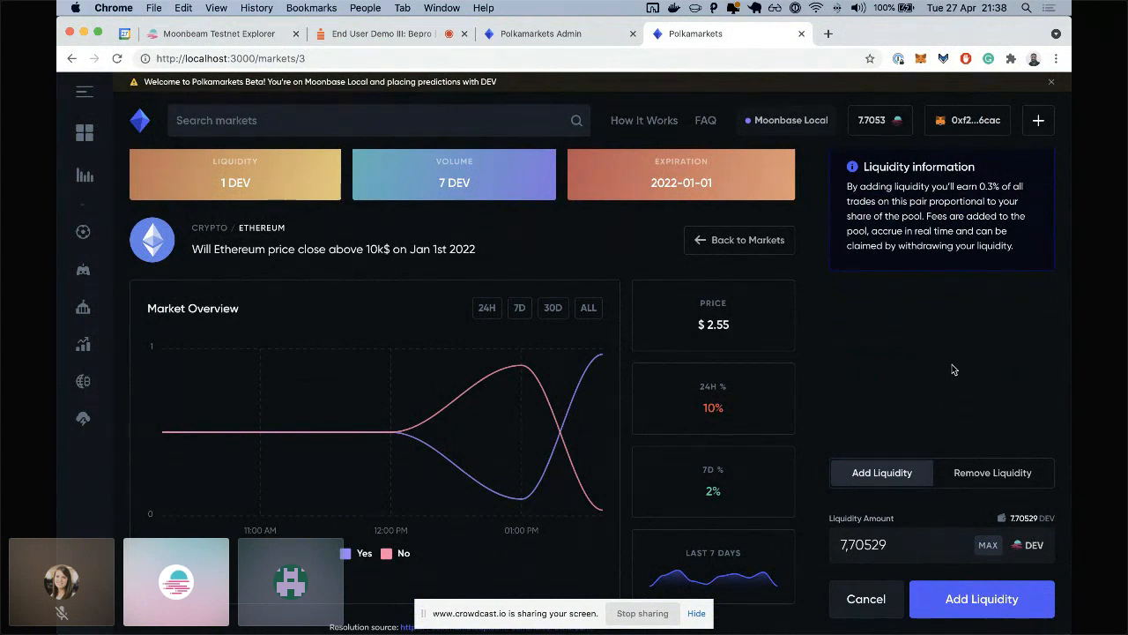
mouse_move(1001, 530)
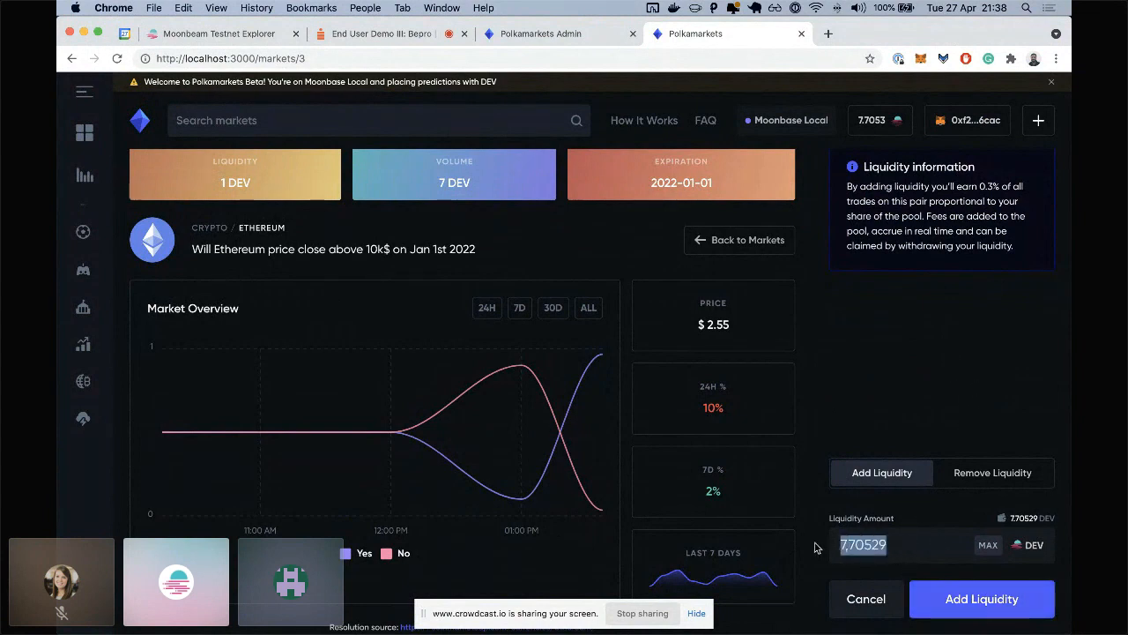
Submit and approve the 1 DEV liquidity addition to the Ethereum market.
click(981, 598)
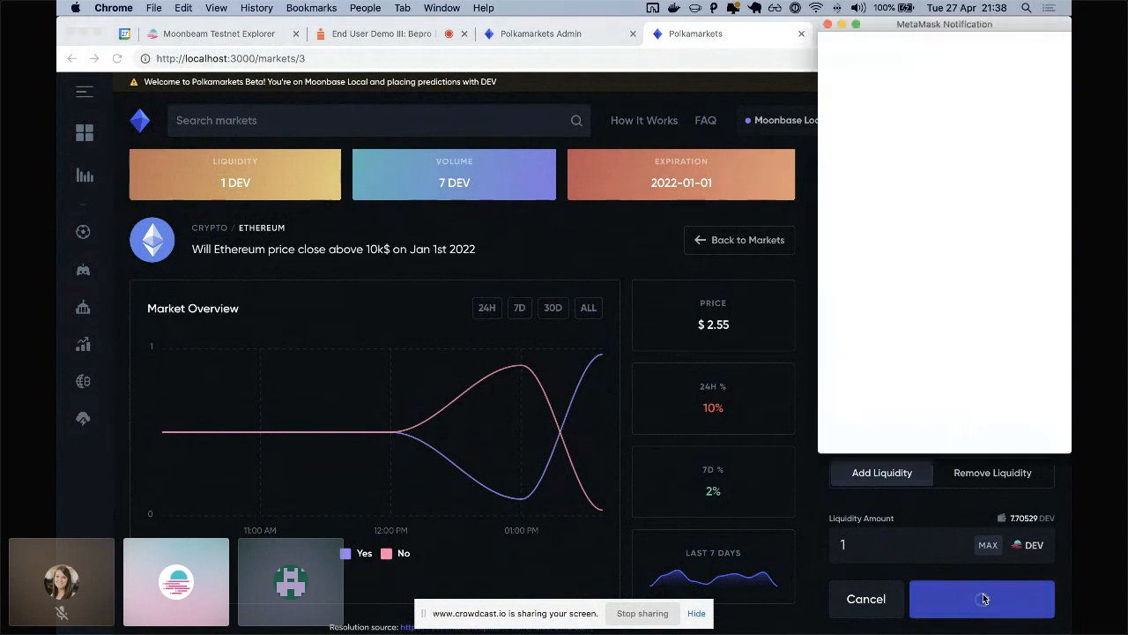
click(981, 599)
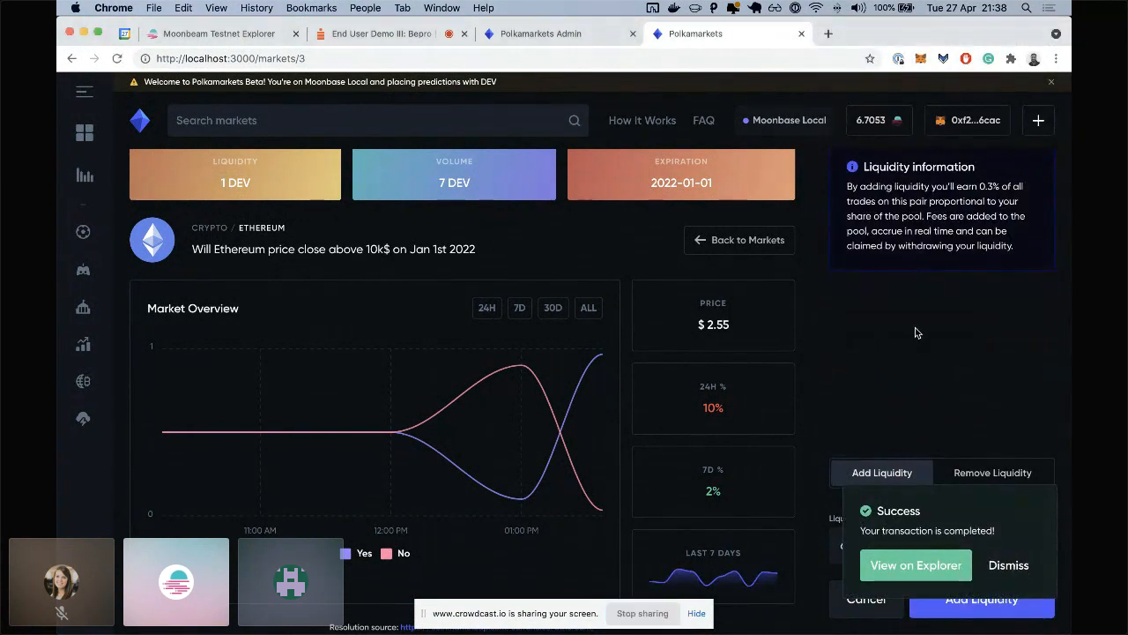
mouse_move(140, 120)
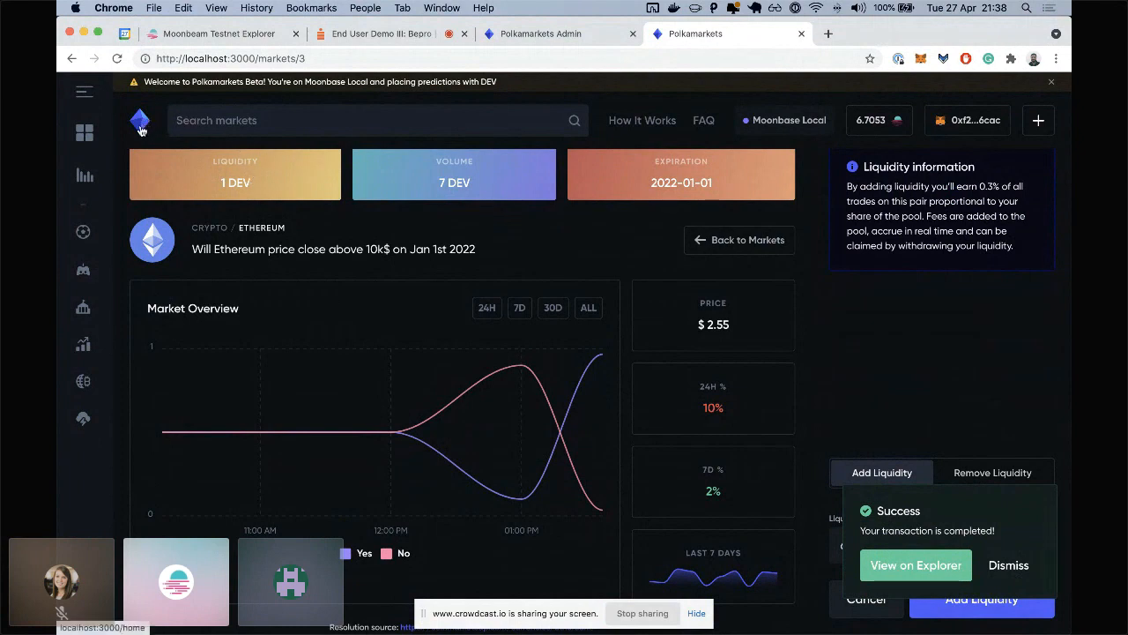
Open the portfolio and scroll to the Market Positions table.
click(85, 176)
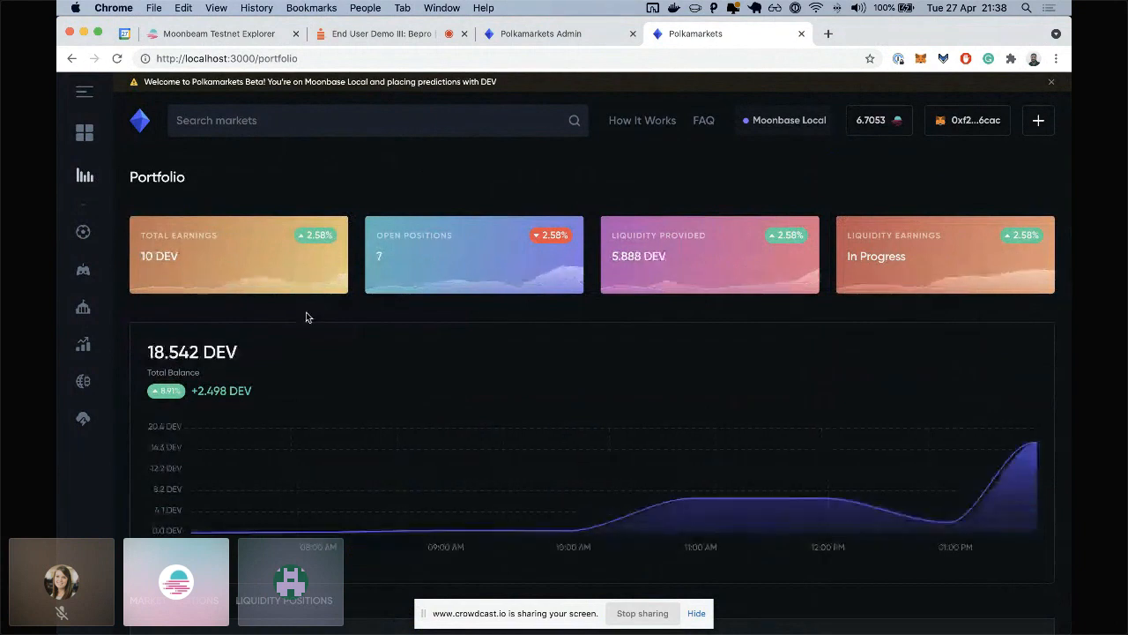
scroll(down, 3)
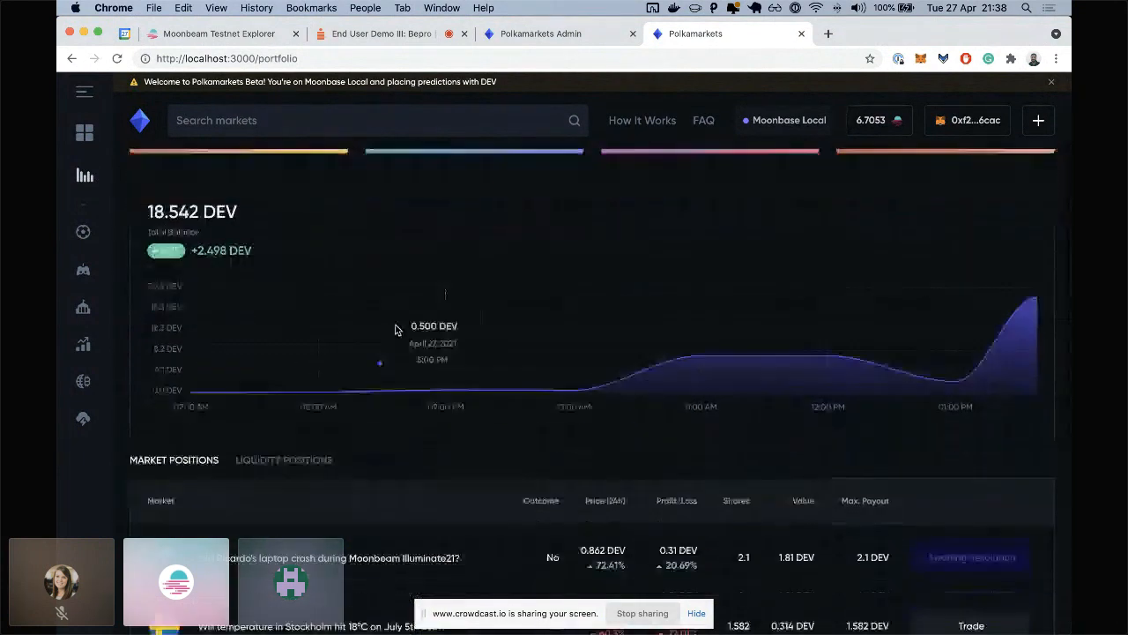
scroll(down, 3)
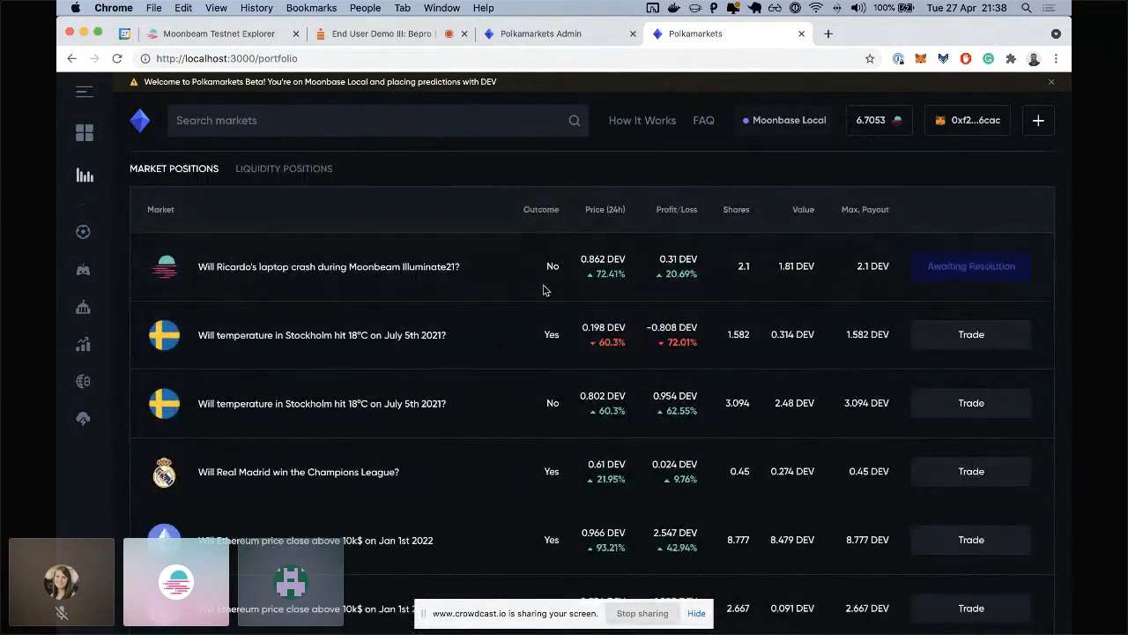
scroll(up, 3)
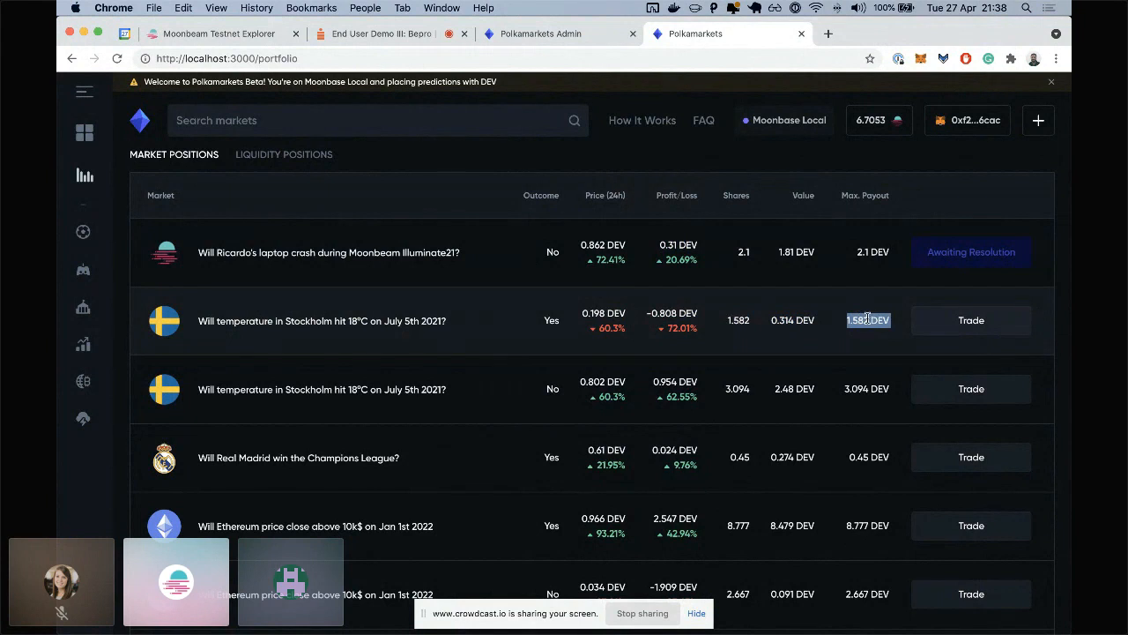
scroll(down, 3)
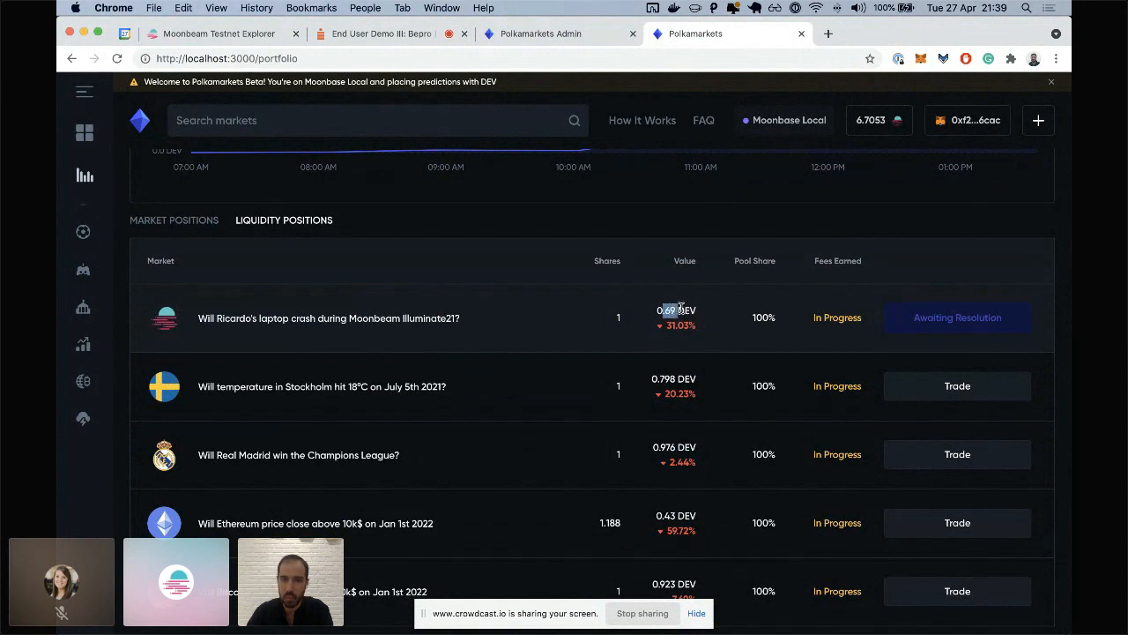
mouse_move(783, 320)
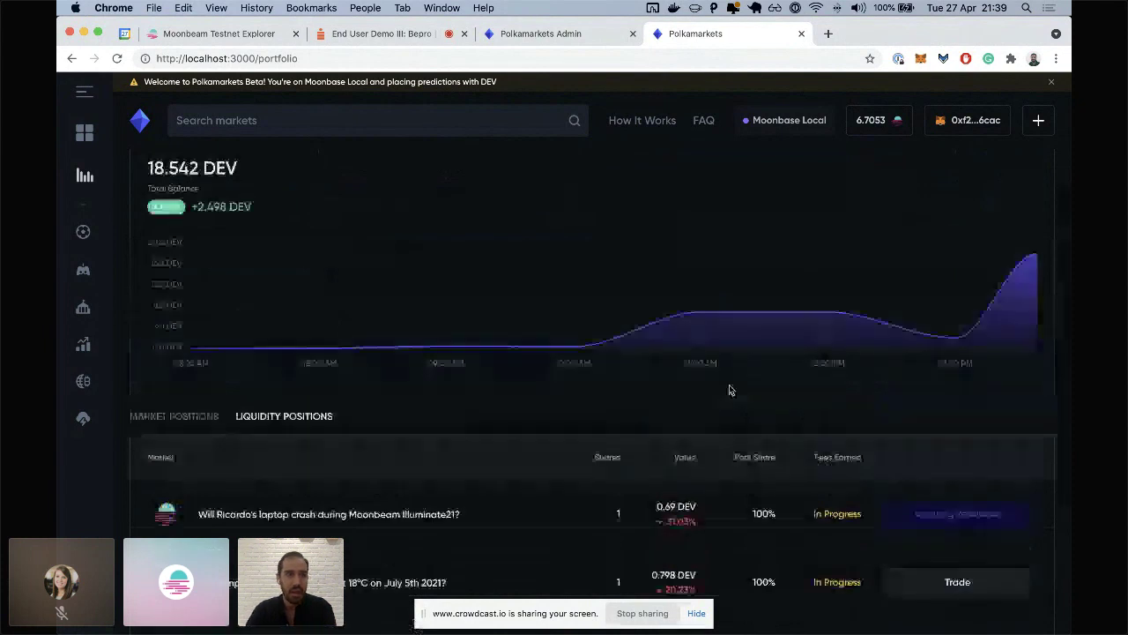
Return to the Polkamarkets home page after reviewing liquidity positions.
click(84, 133)
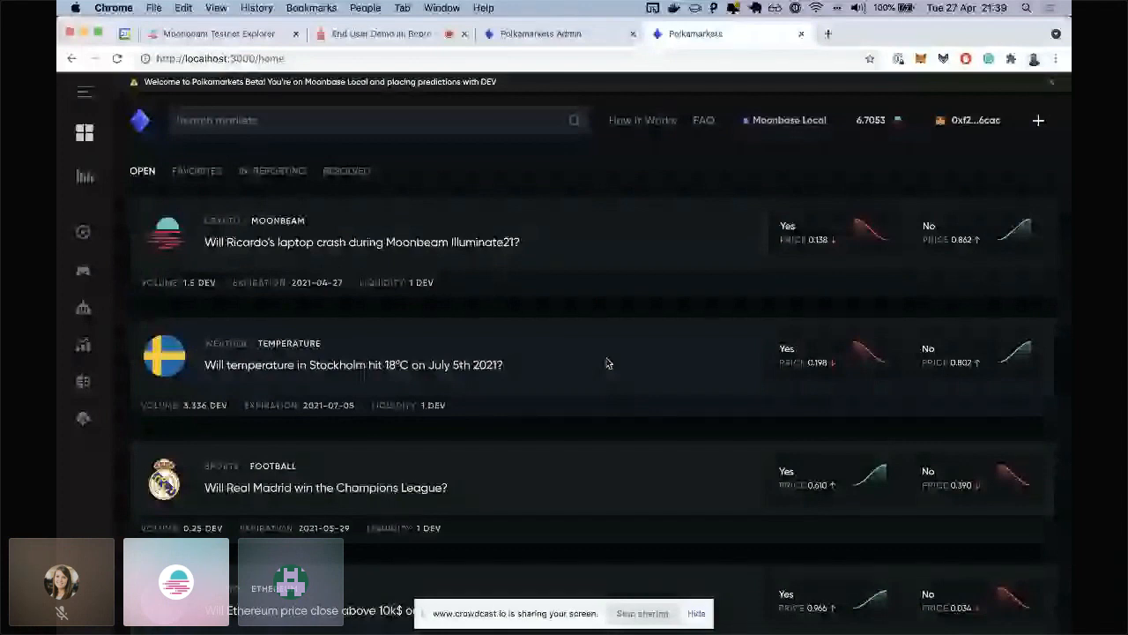
mouse_move(629, 327)
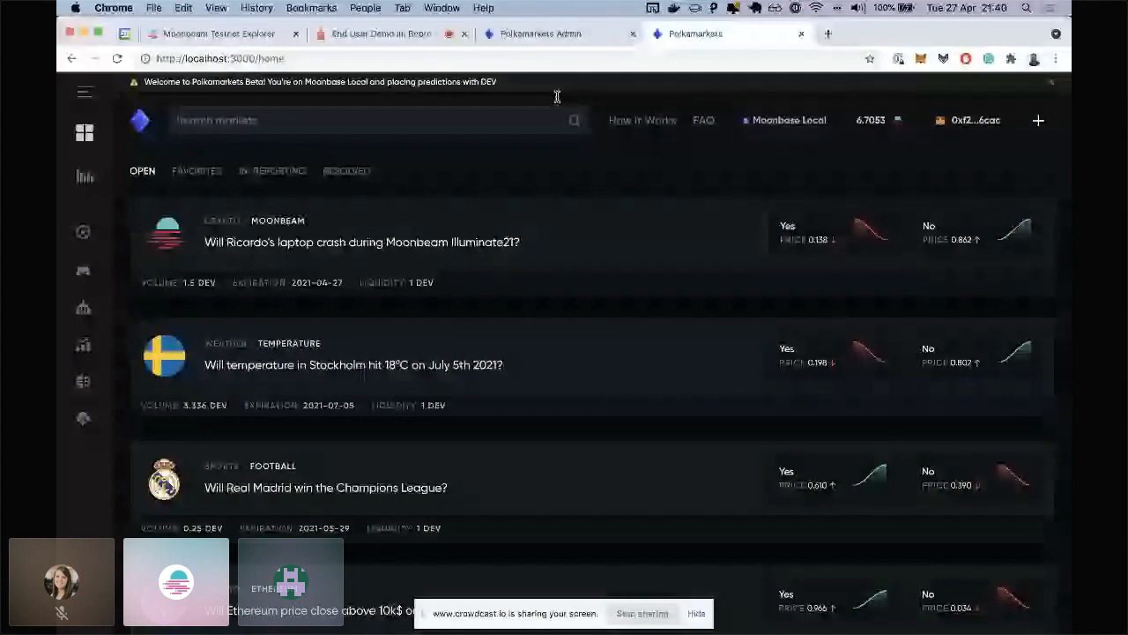
click(540, 33)
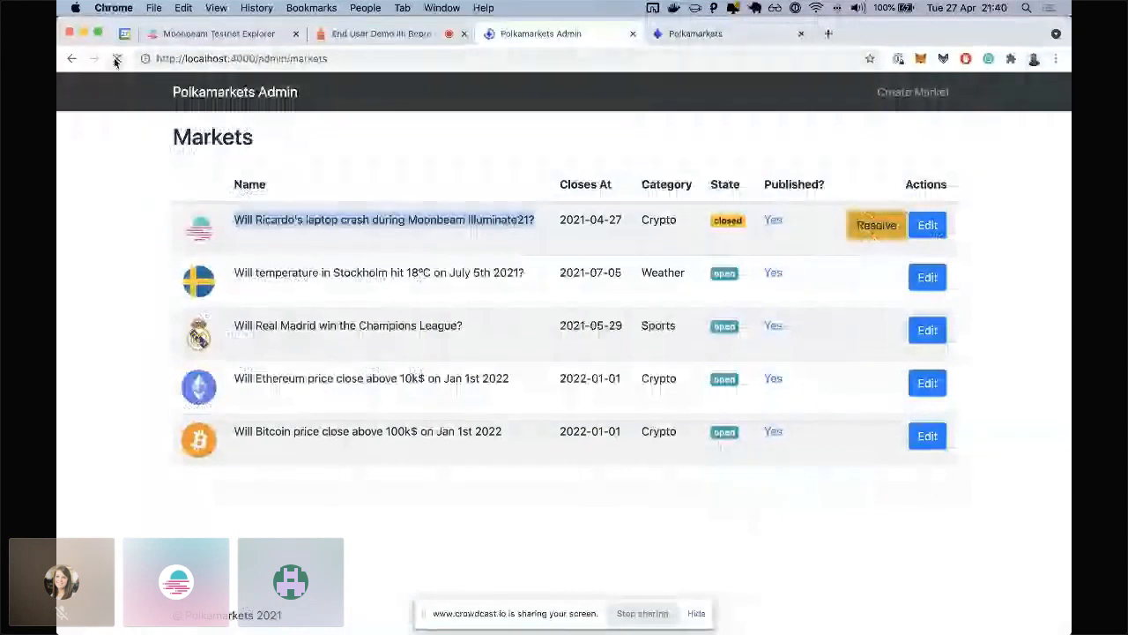
mouse_move(117, 59)
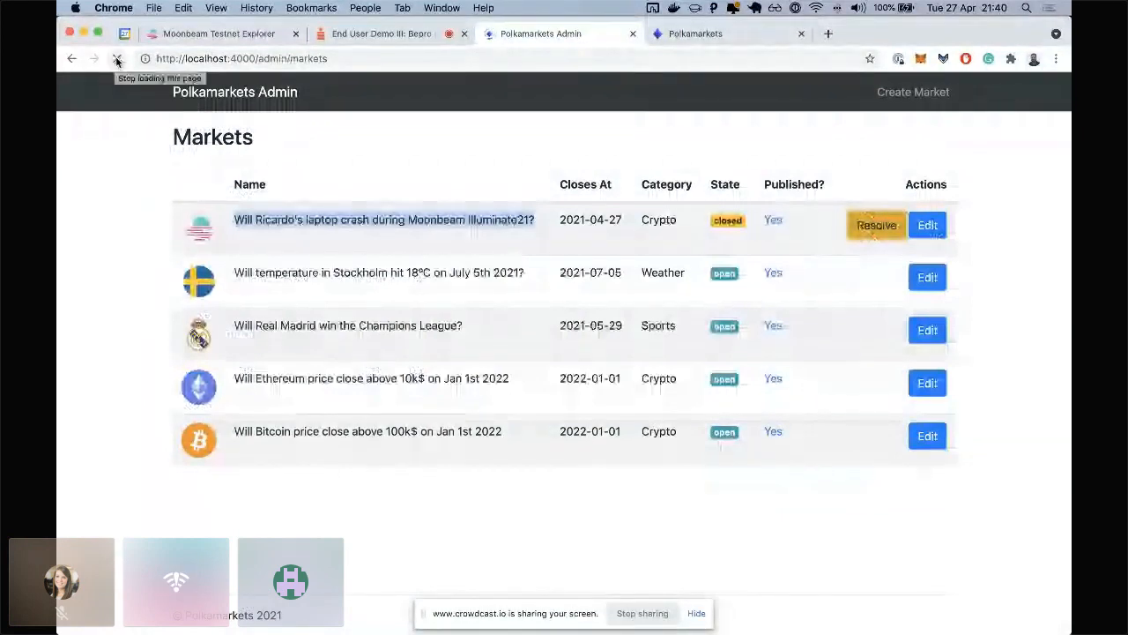
click(694, 33)
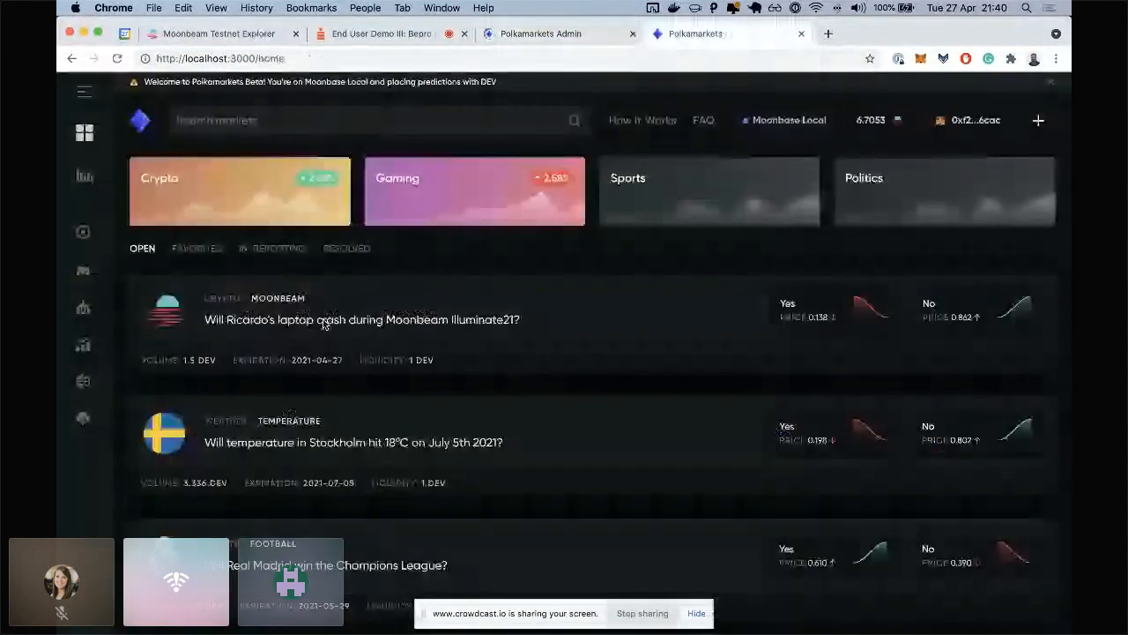
click(362, 319)
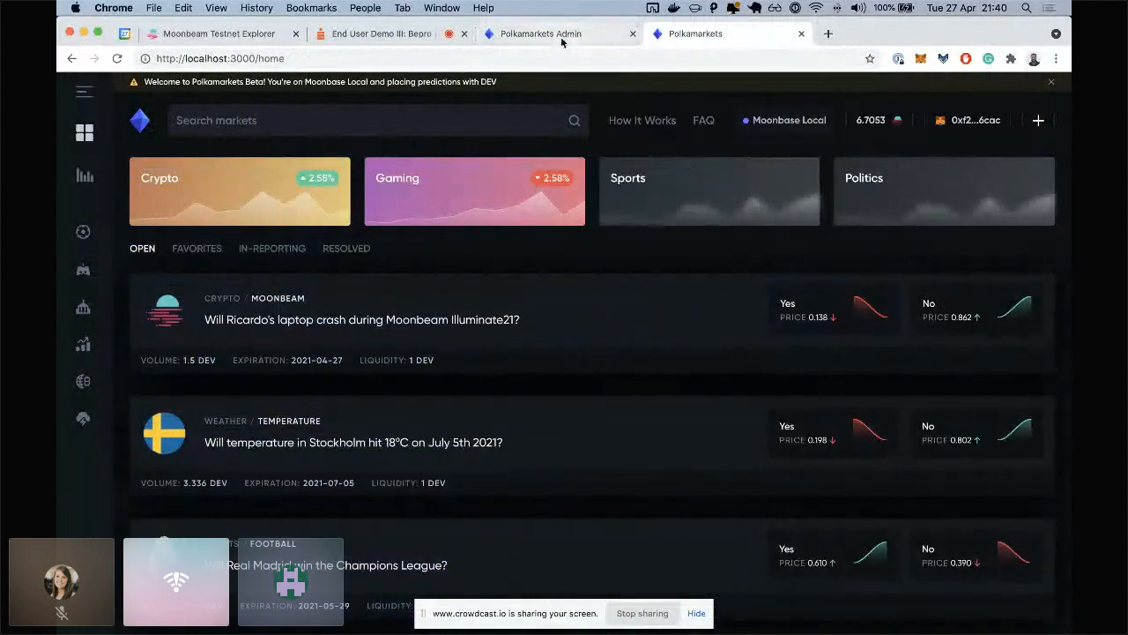
In Admin, resolve the Moonbeam laptop-crash market as No, then return to Polkamarkets.
click(541, 33)
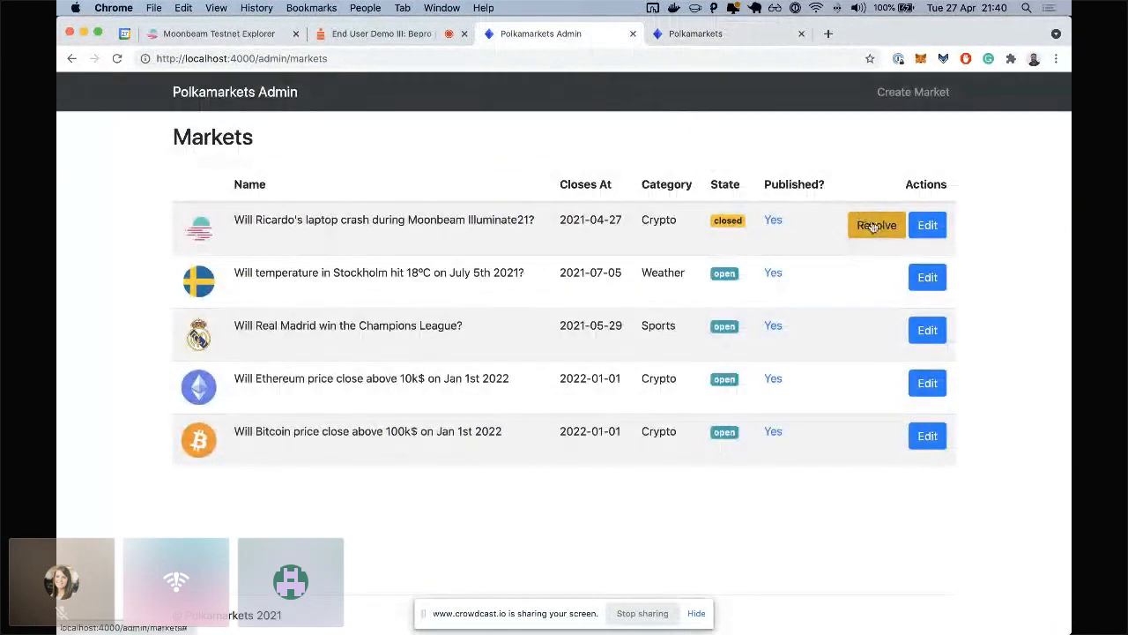
click(876, 225)
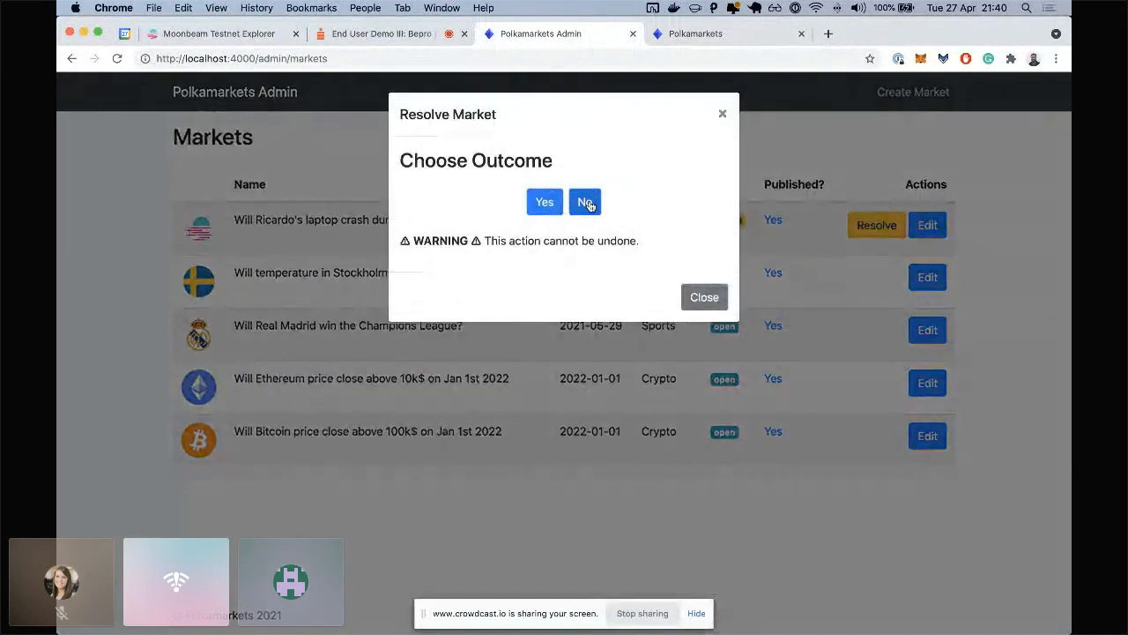
click(585, 202)
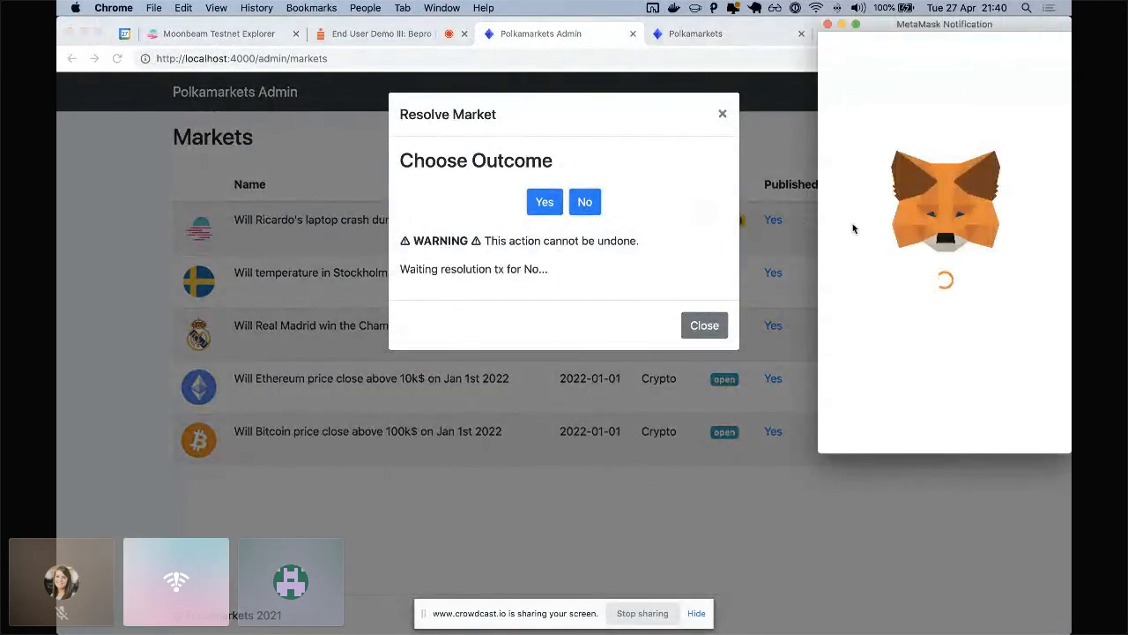
mouse_move(938, 292)
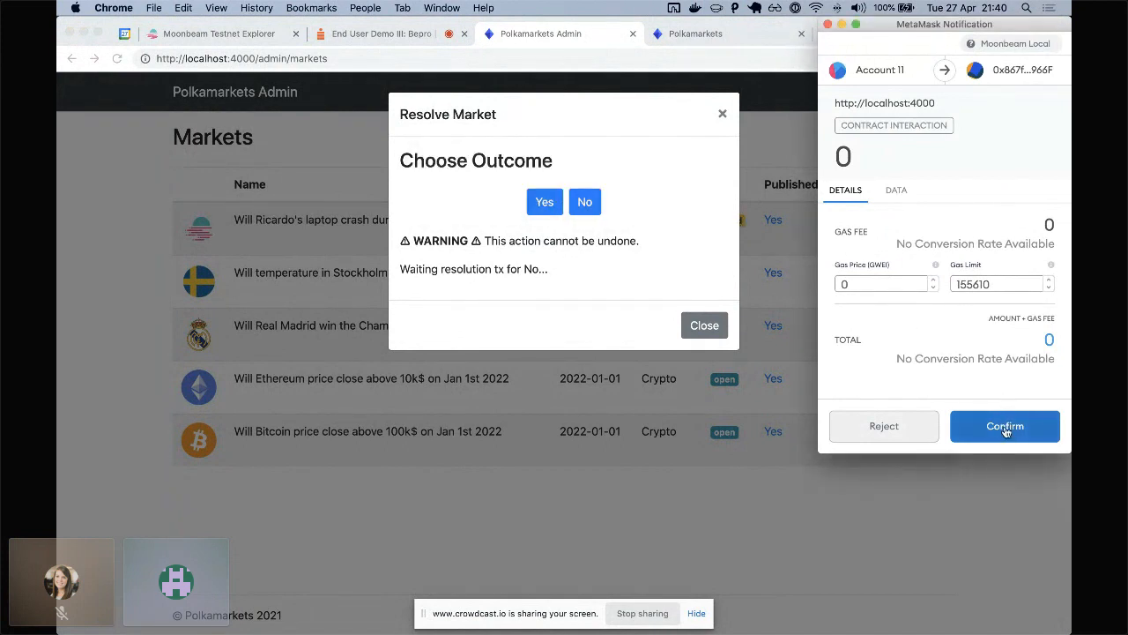
click(1004, 426)
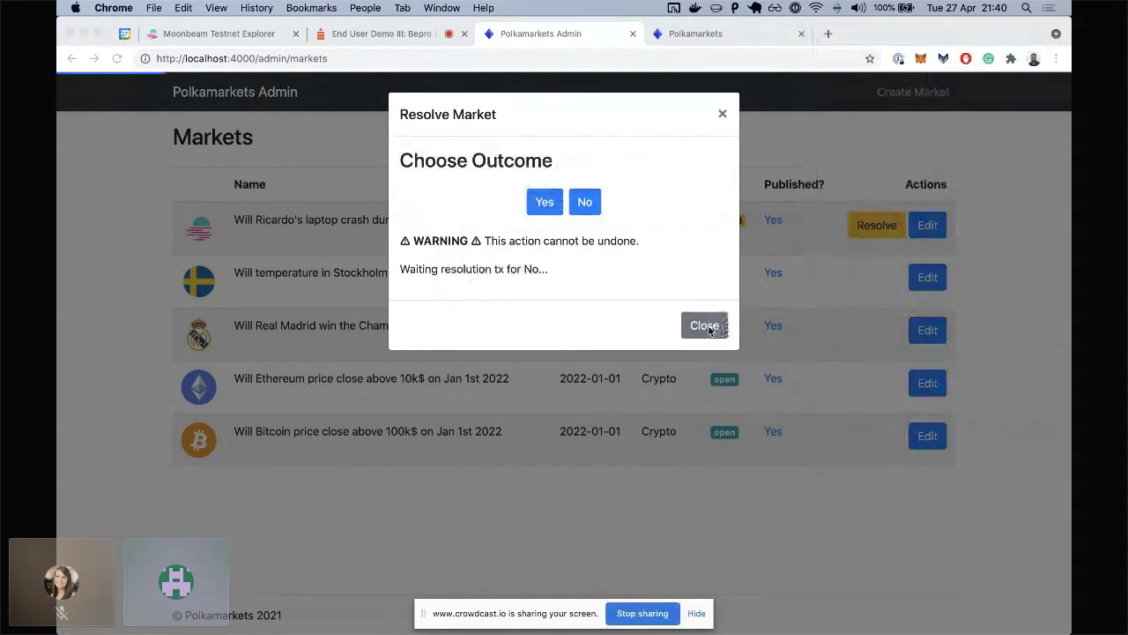
click(704, 326)
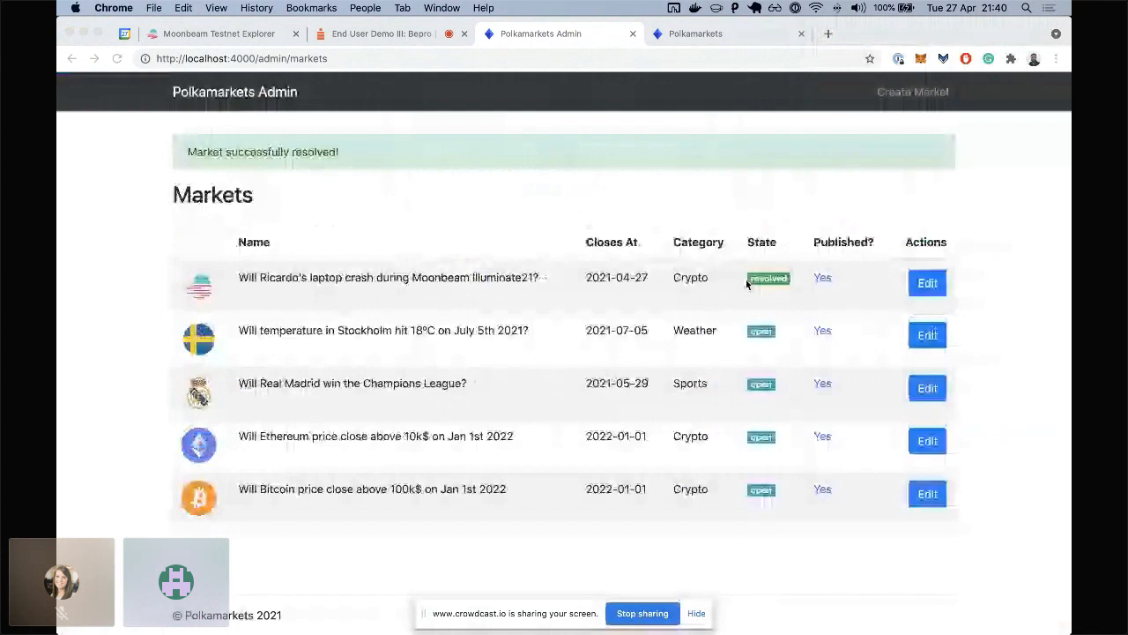
click(696, 33)
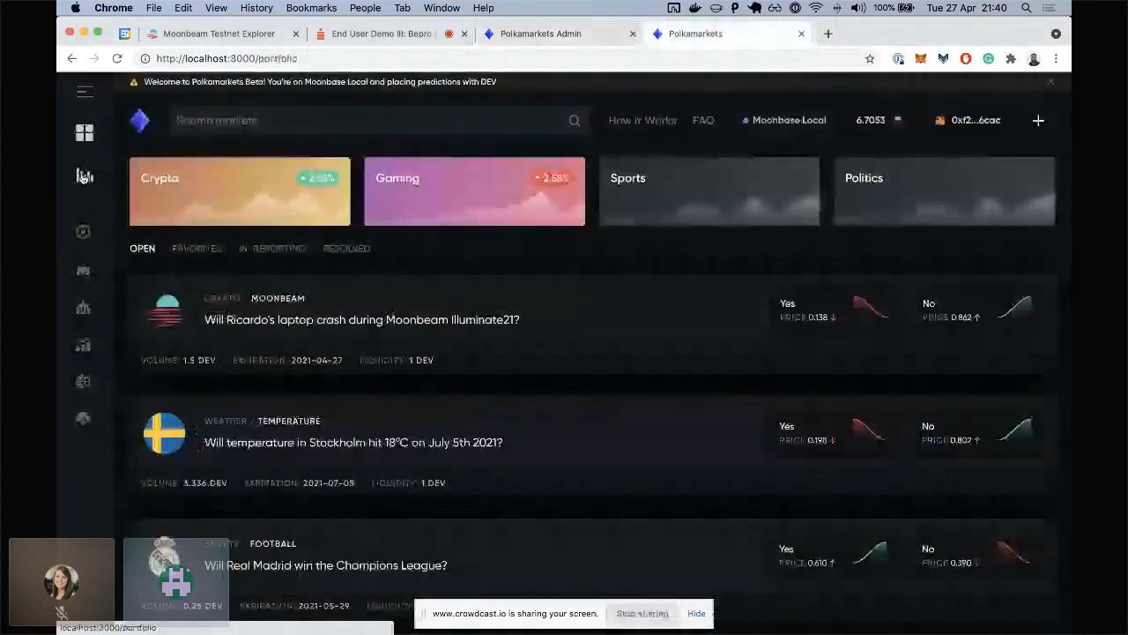
Open the portfolio and scroll through its positions.
click(84, 175)
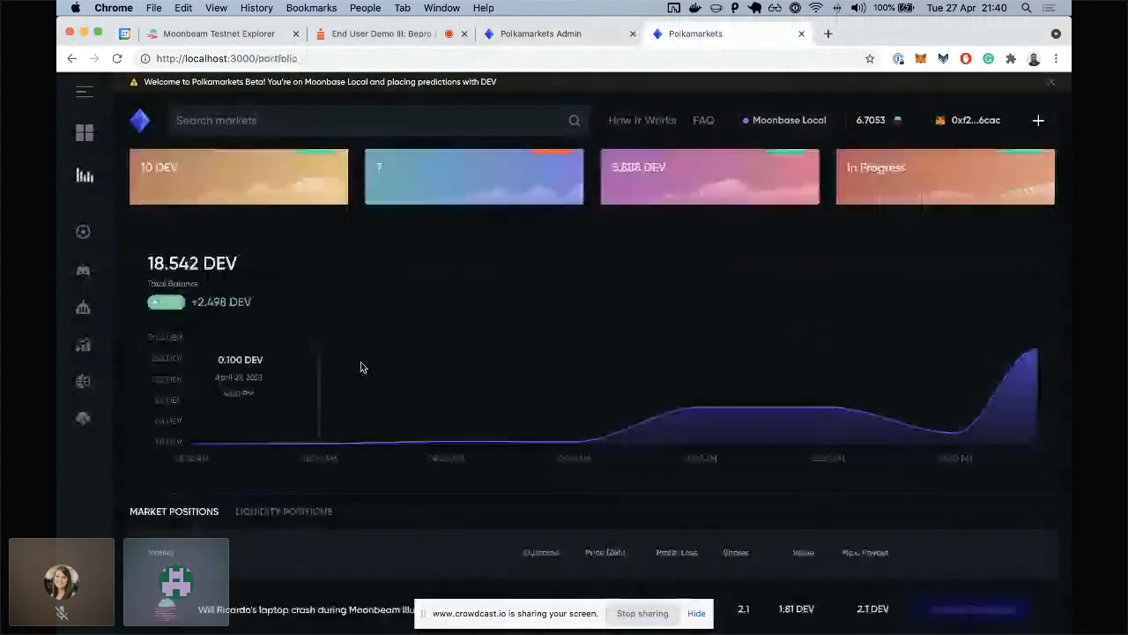
scroll(down, 3)
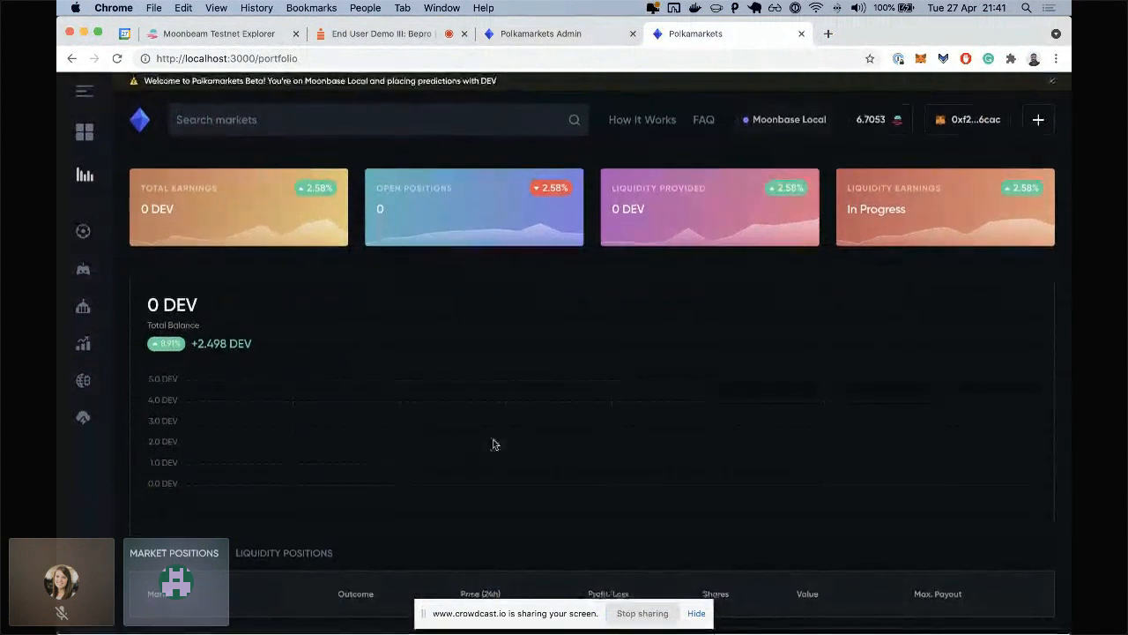
scroll(up, 3)
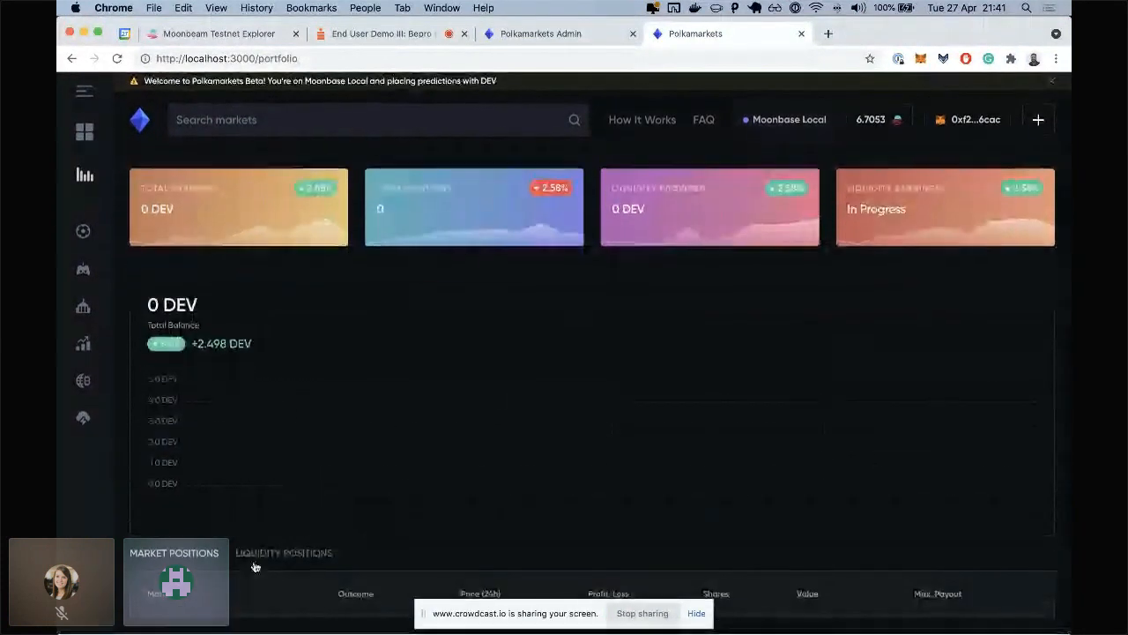
click(284, 552)
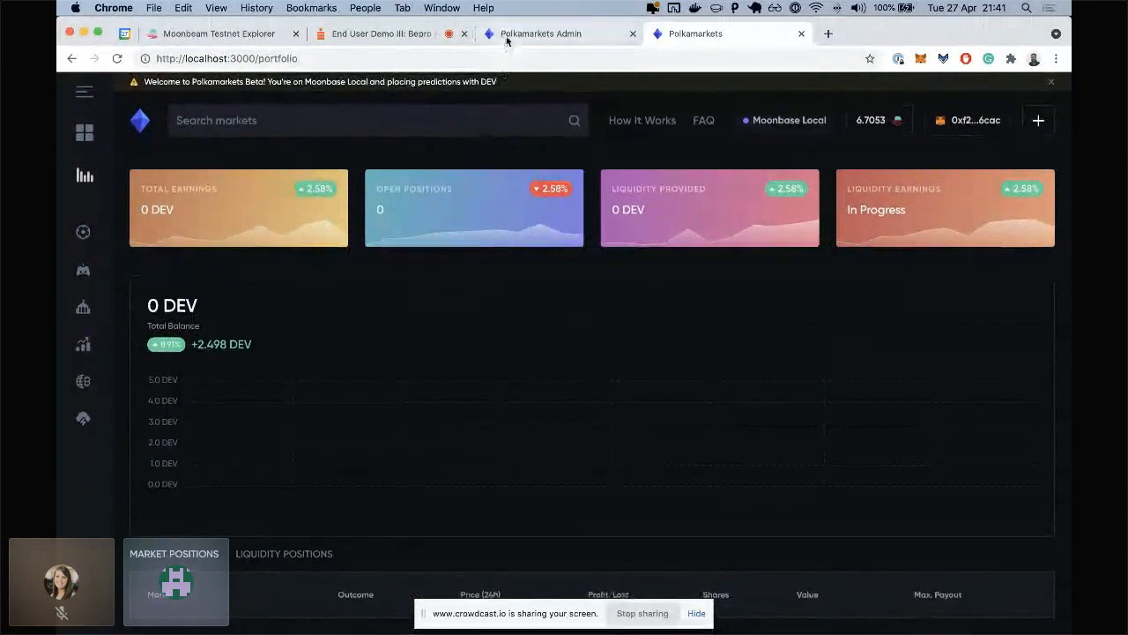
Check the Moonbeam market in Admin, then reload the portfolio so its stats load.
click(540, 34)
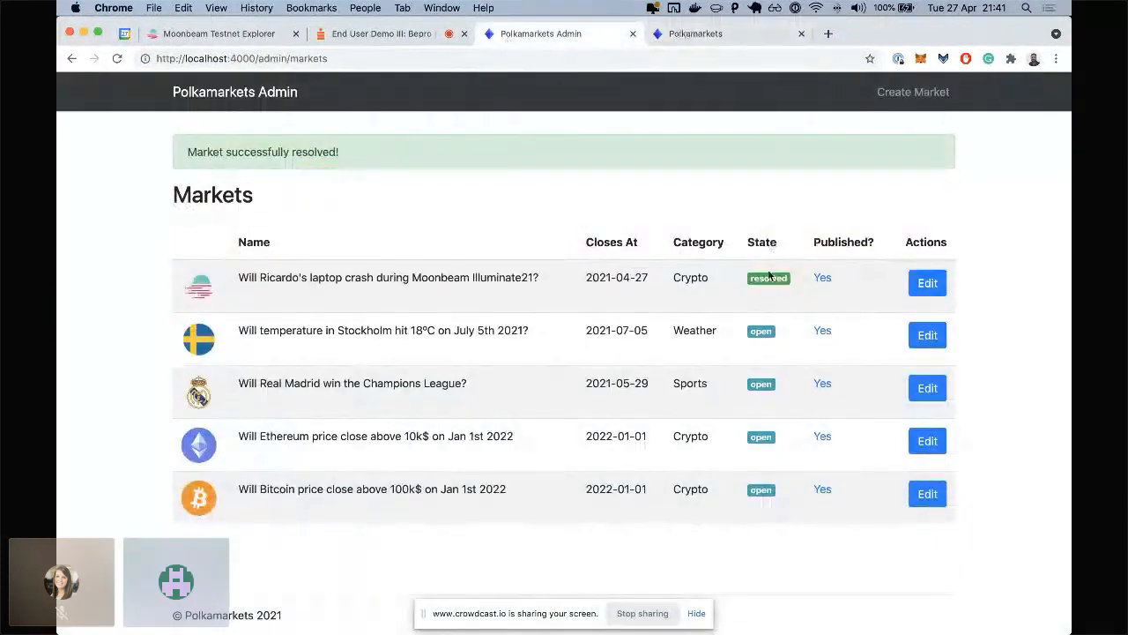
click(695, 34)
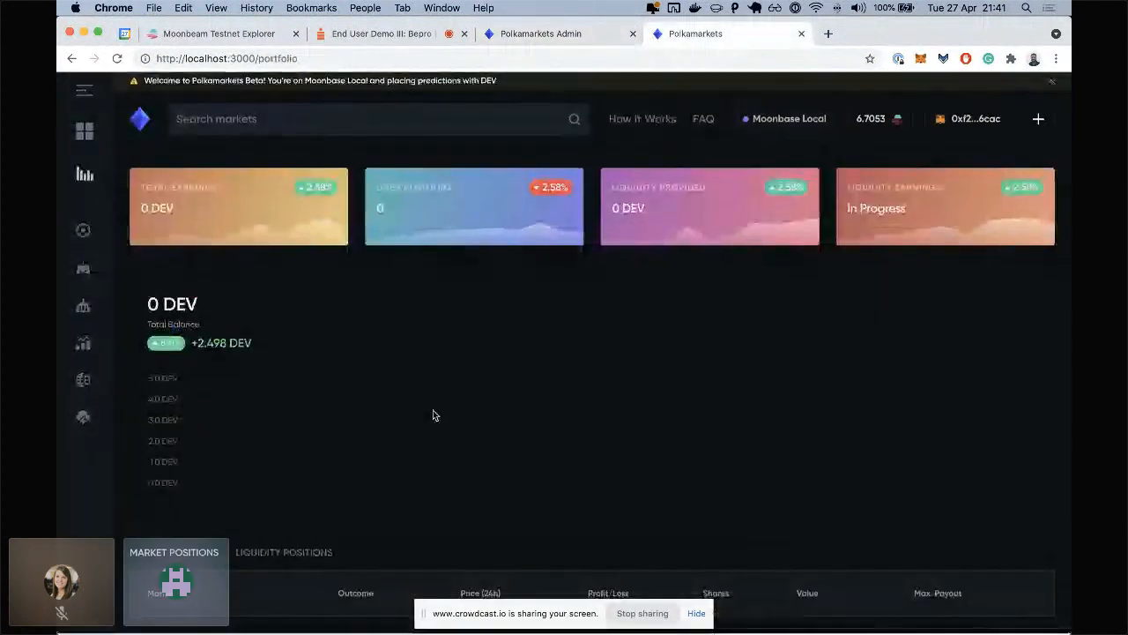
click(117, 59)
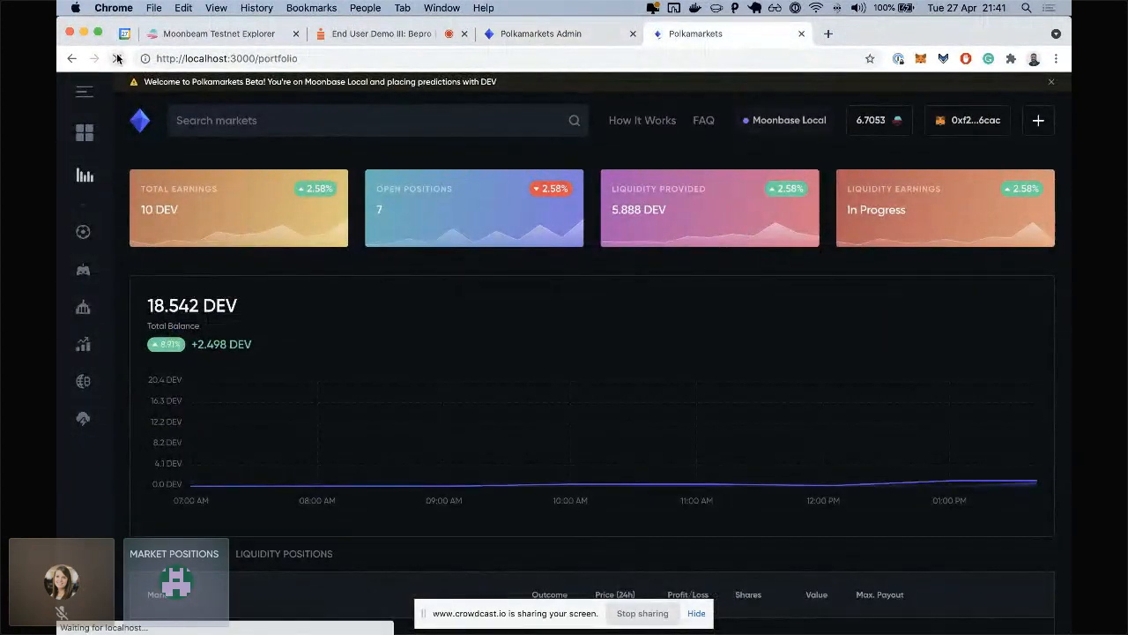
click(117, 58)
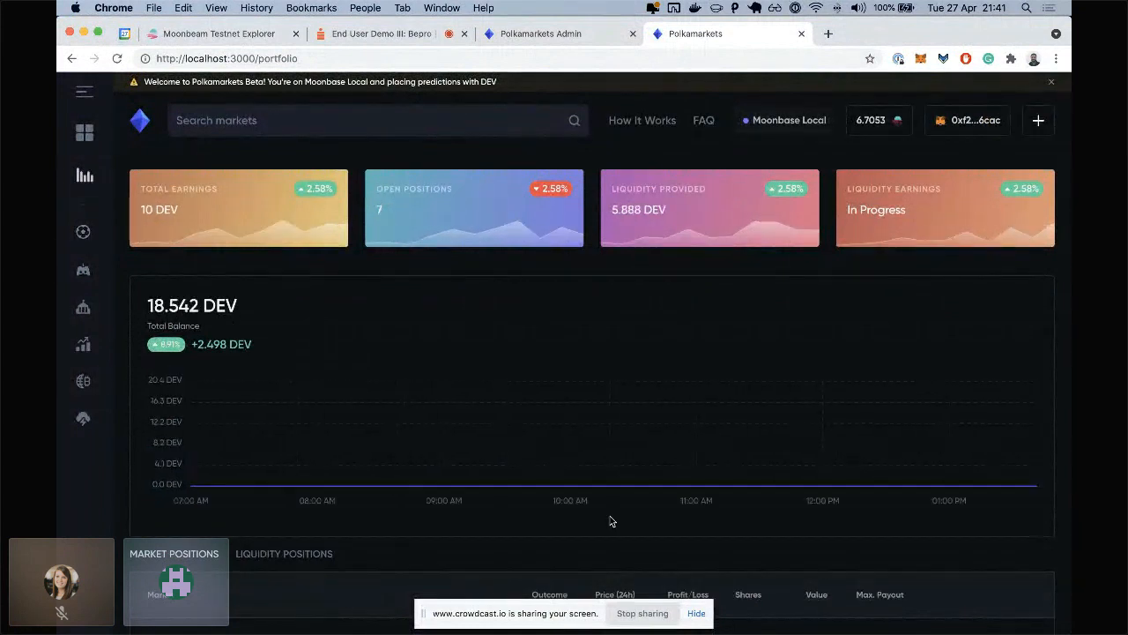
scroll(down, 3)
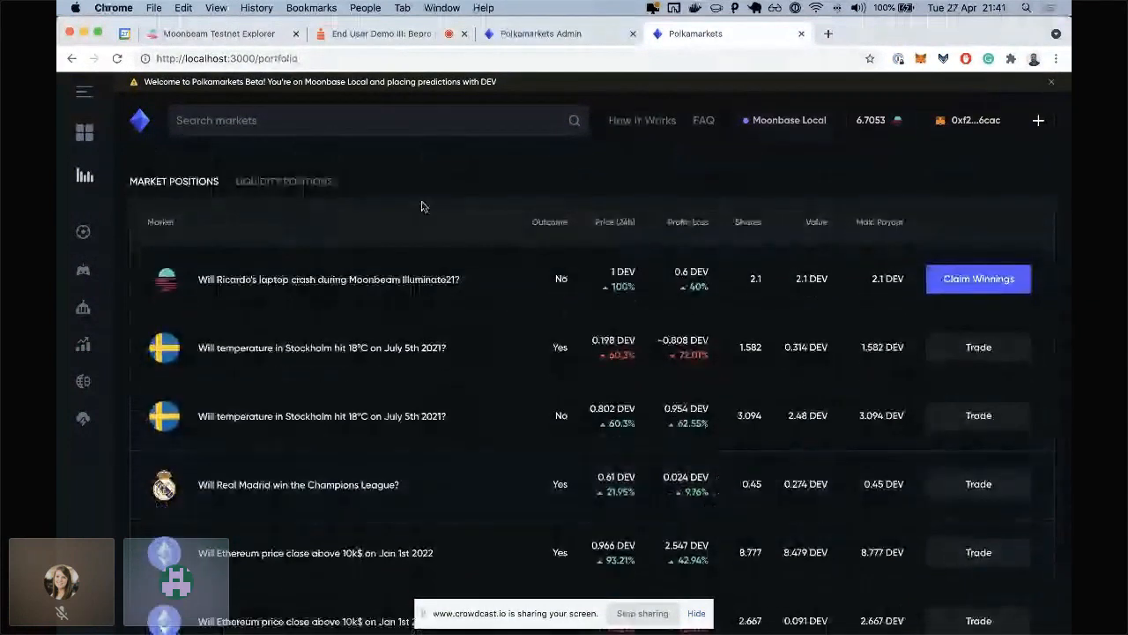
Claim winnings on the Moonbeam No position, raising the balance to 8.8053 DEV.
double_click(328, 279)
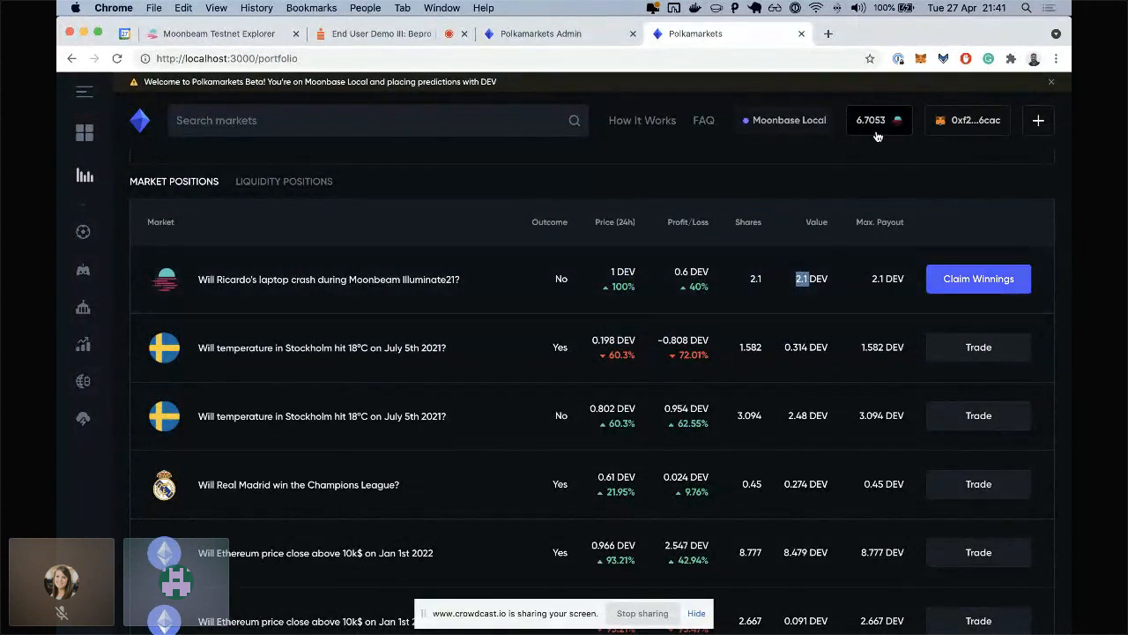
mouse_move(865, 128)
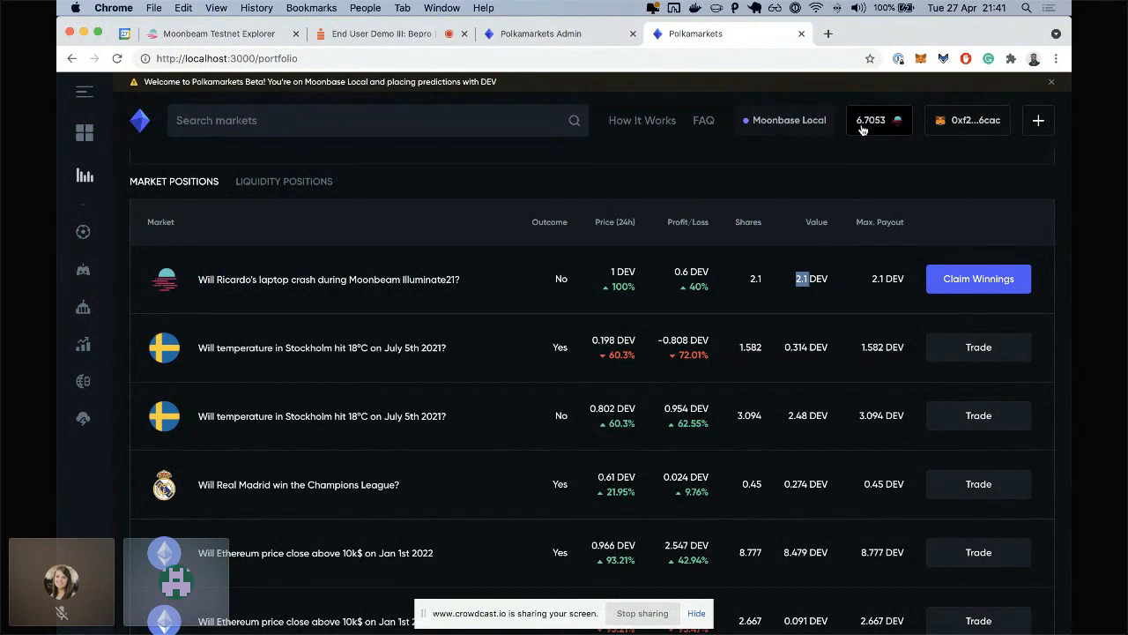
mouse_move(975, 313)
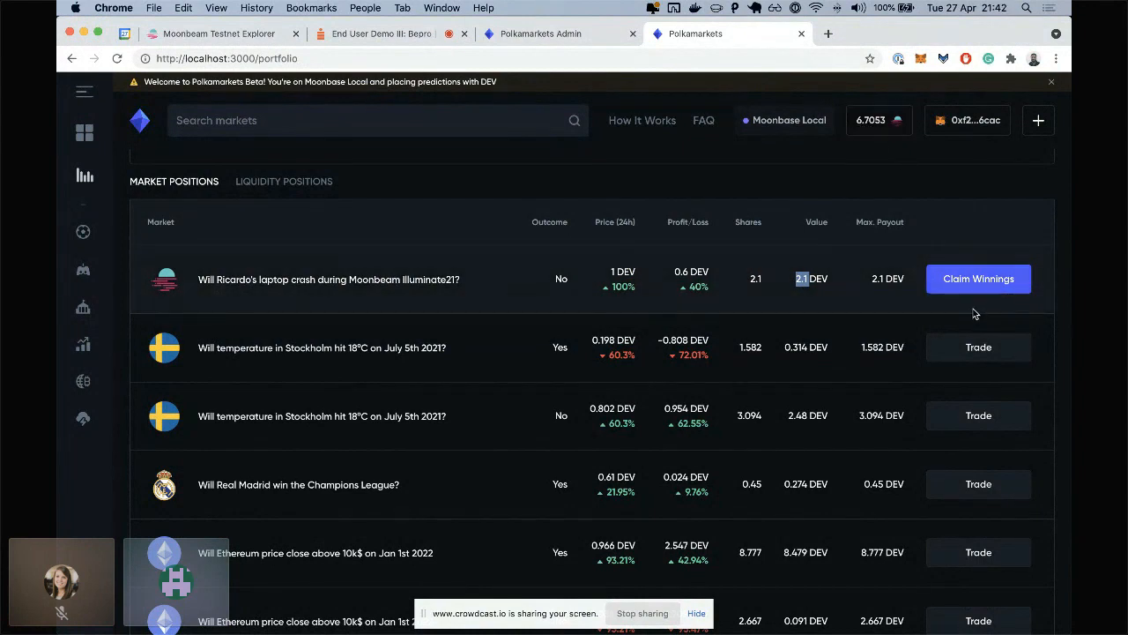
mouse_move(979, 278)
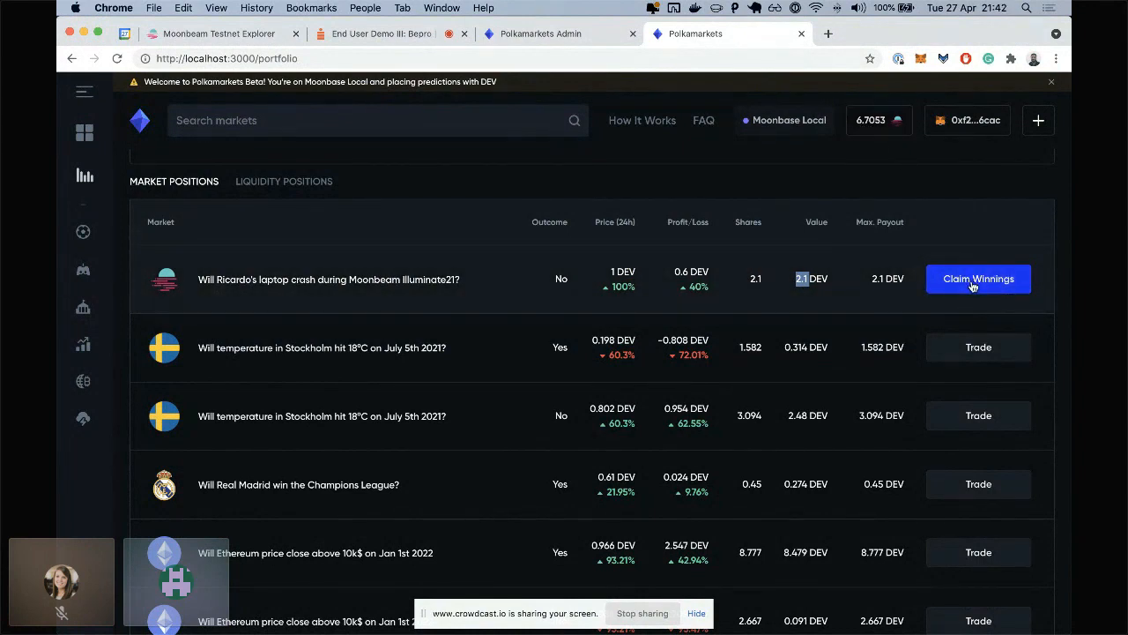
click(979, 279)
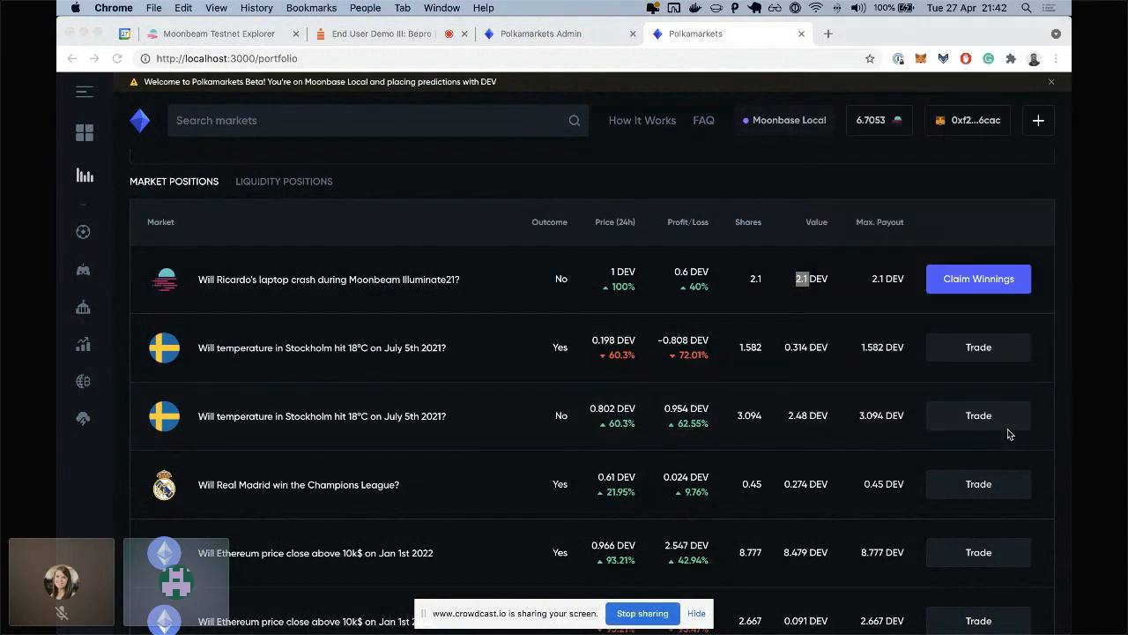
click(978, 279)
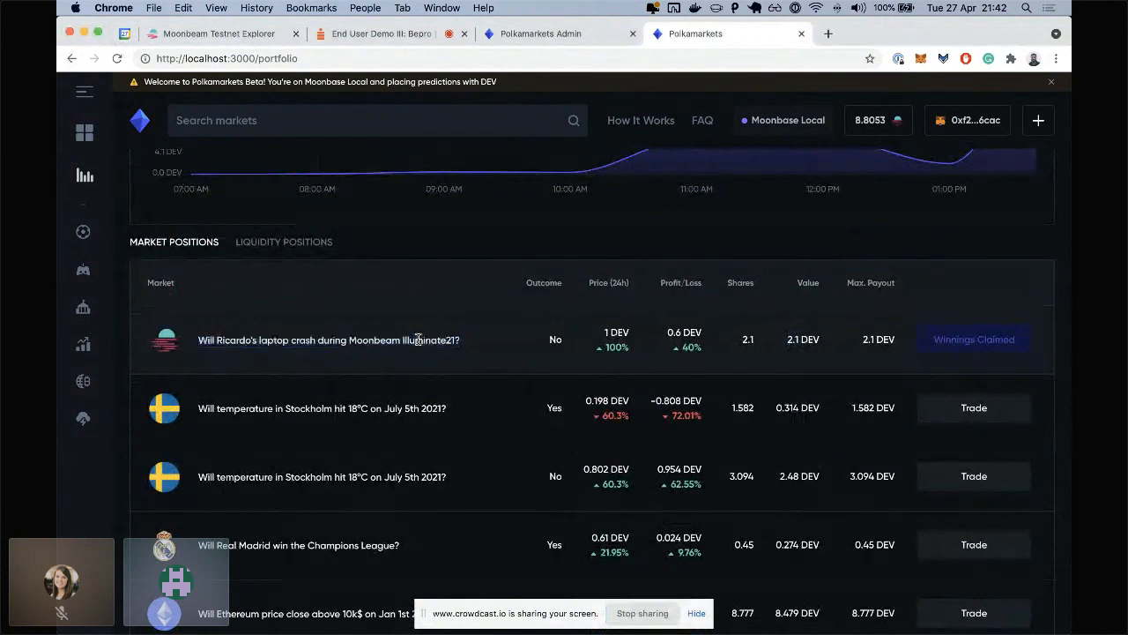
scroll(up, 3)
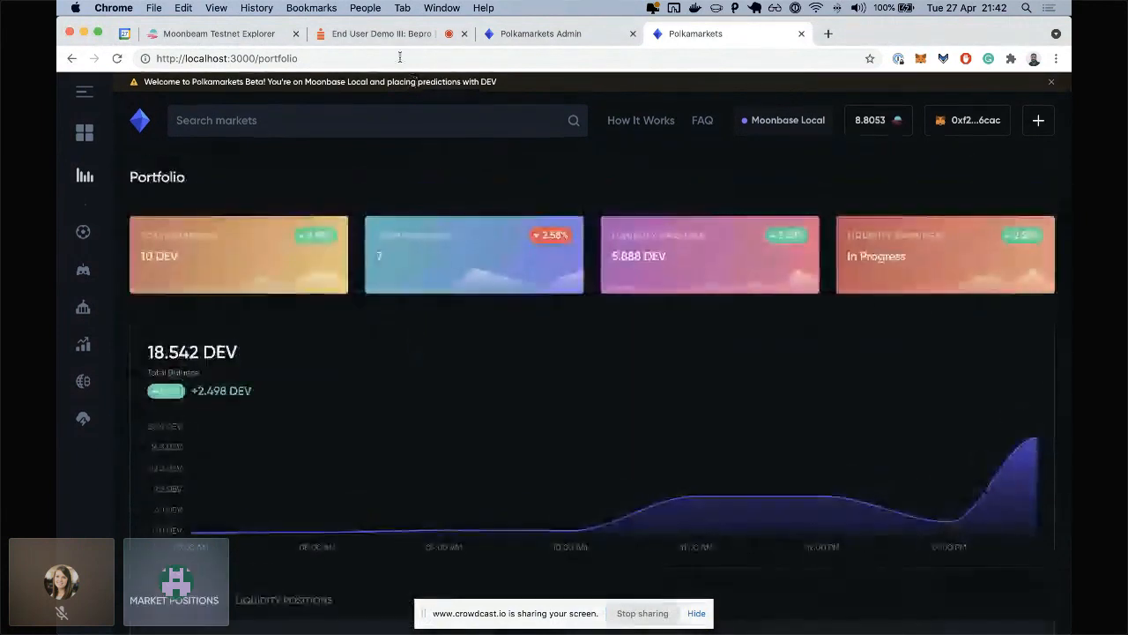